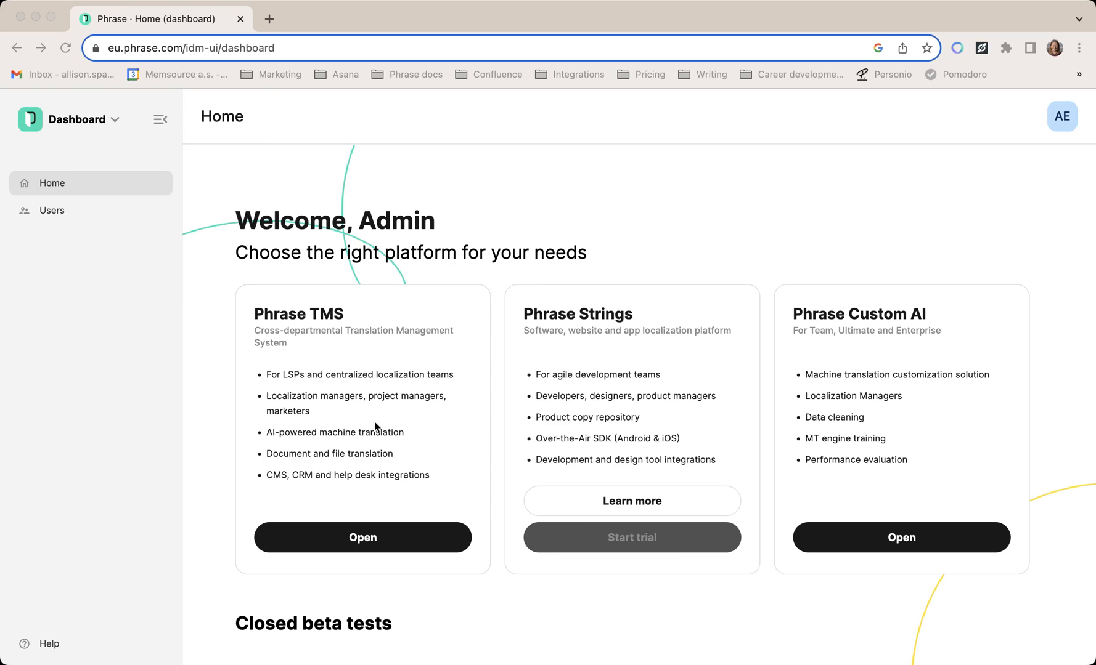
mouse_move(473, 461)
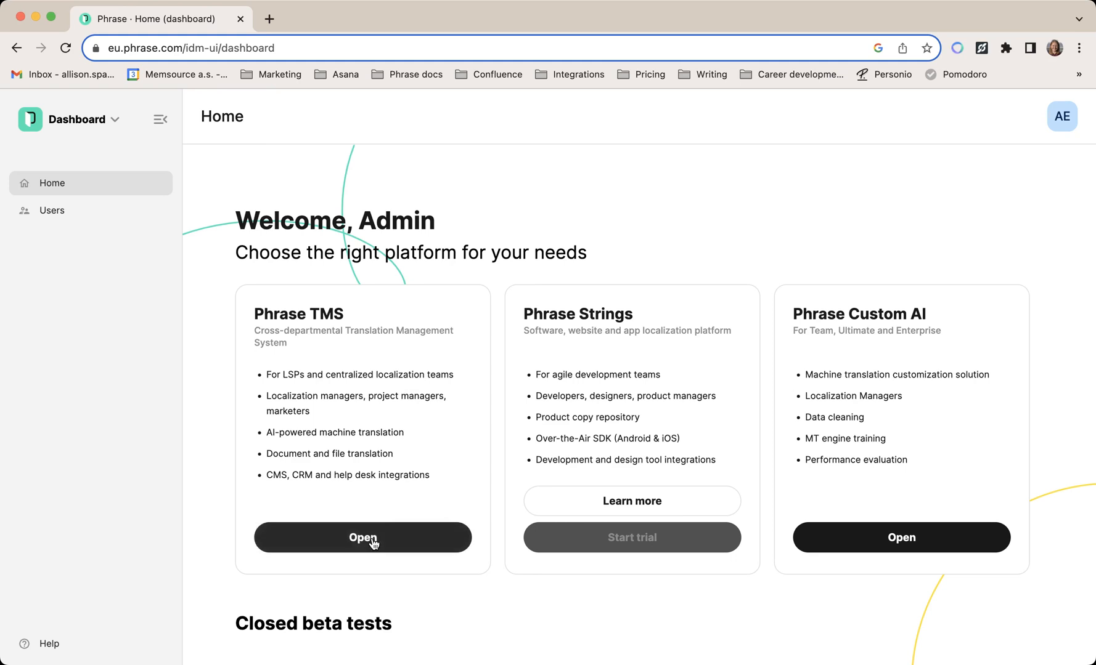
Open Phrase TMS from the dashboard and show the list of nine translation memories
click(362, 537)
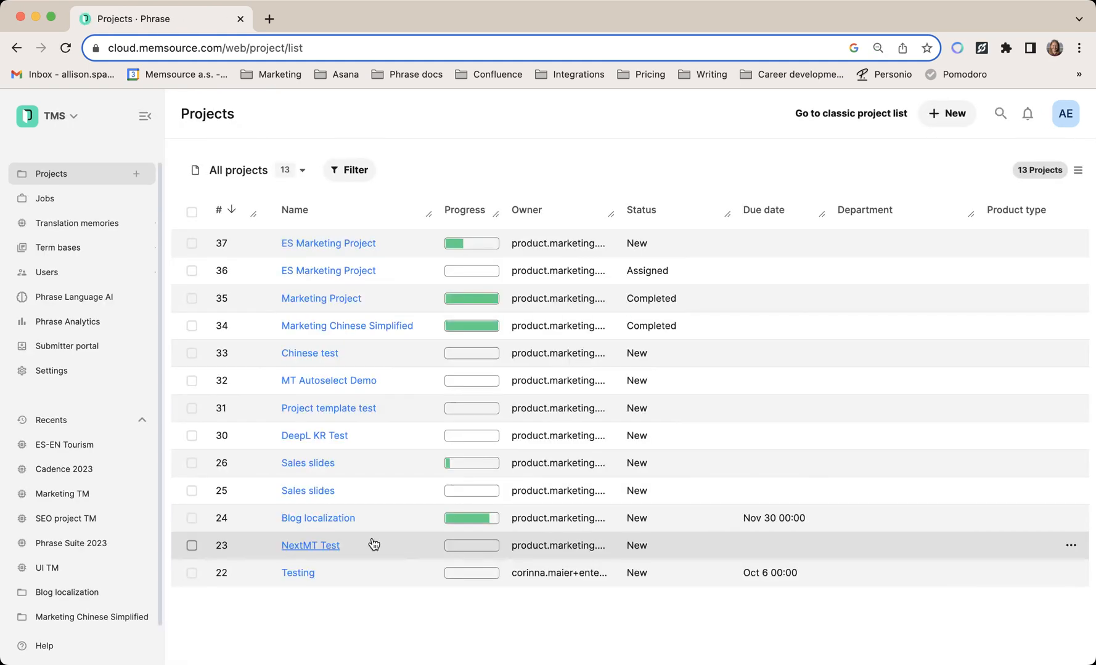
mouse_move(77, 223)
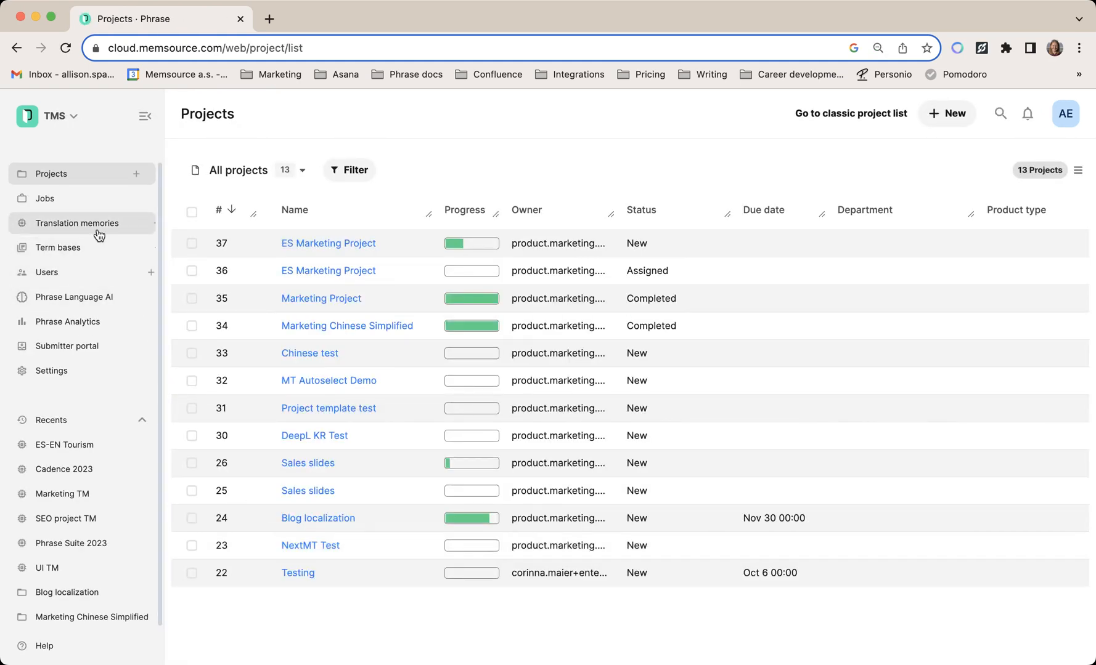
click(77, 223)
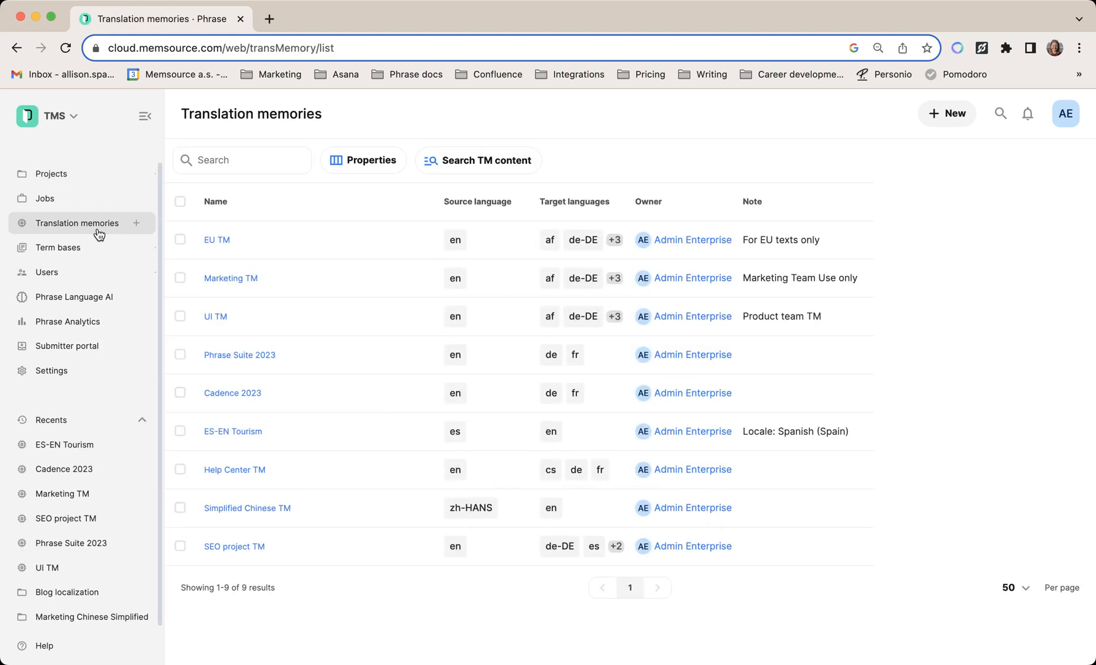
mouse_move(769, 477)
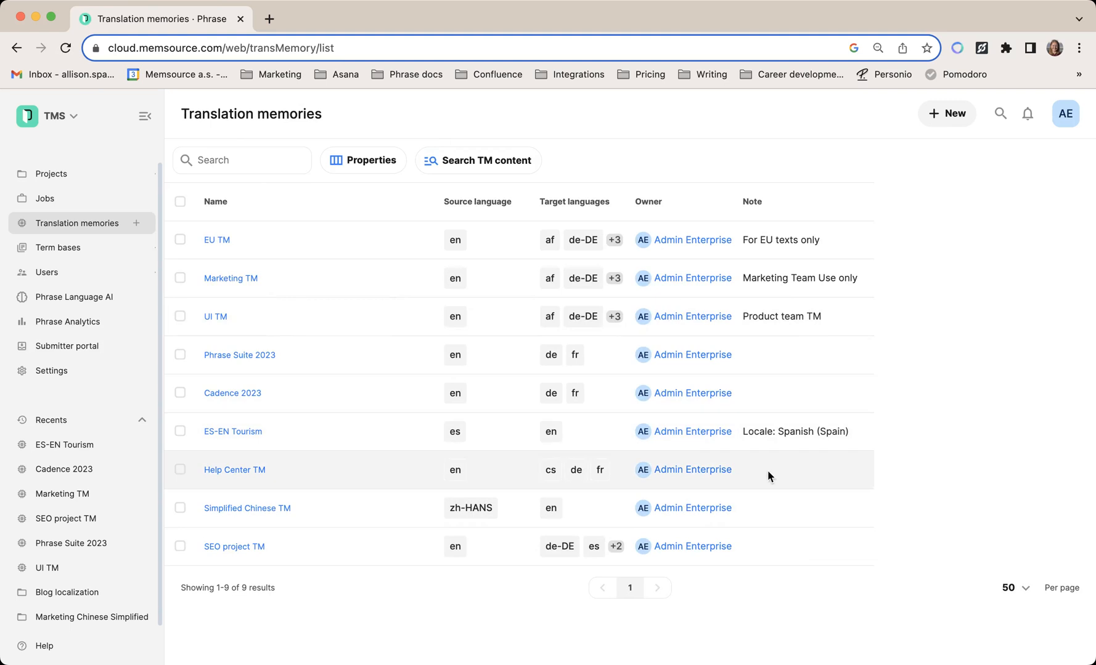
mouse_move(353, 553)
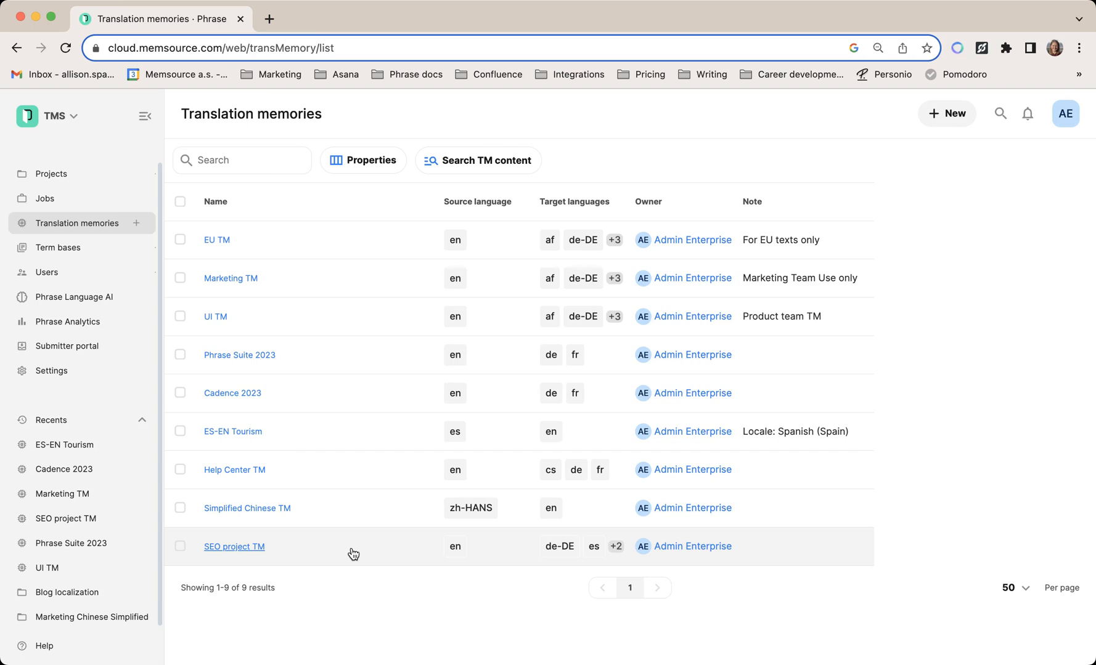
mouse_move(990, 581)
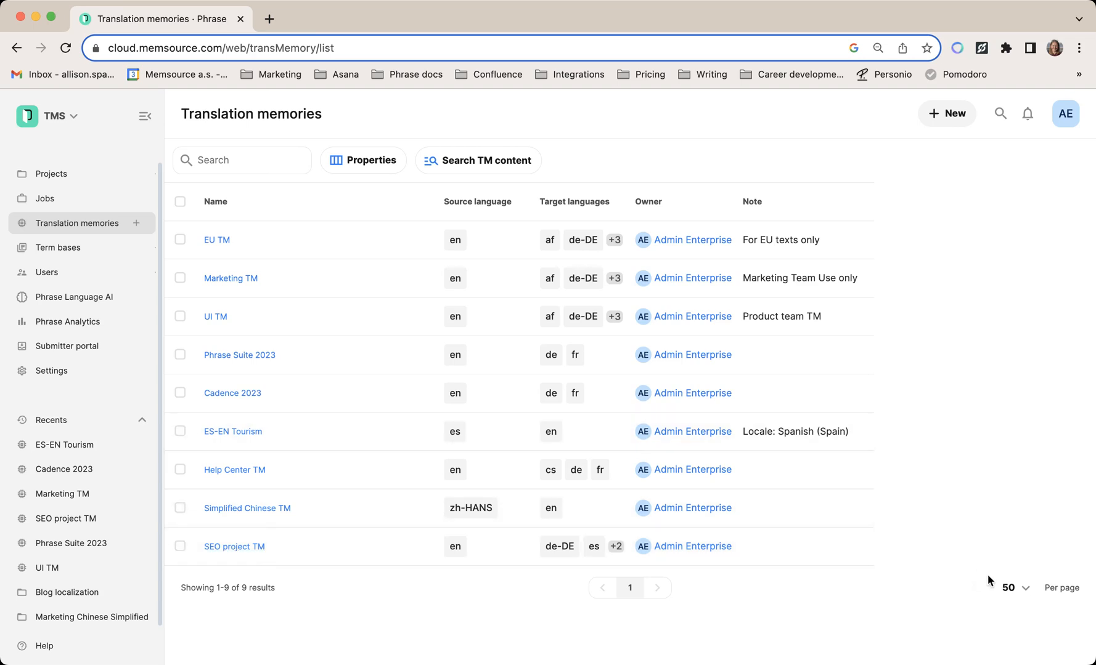
Set the memory list to 5 per page and page to 2 and back to 1
click(1007, 587)
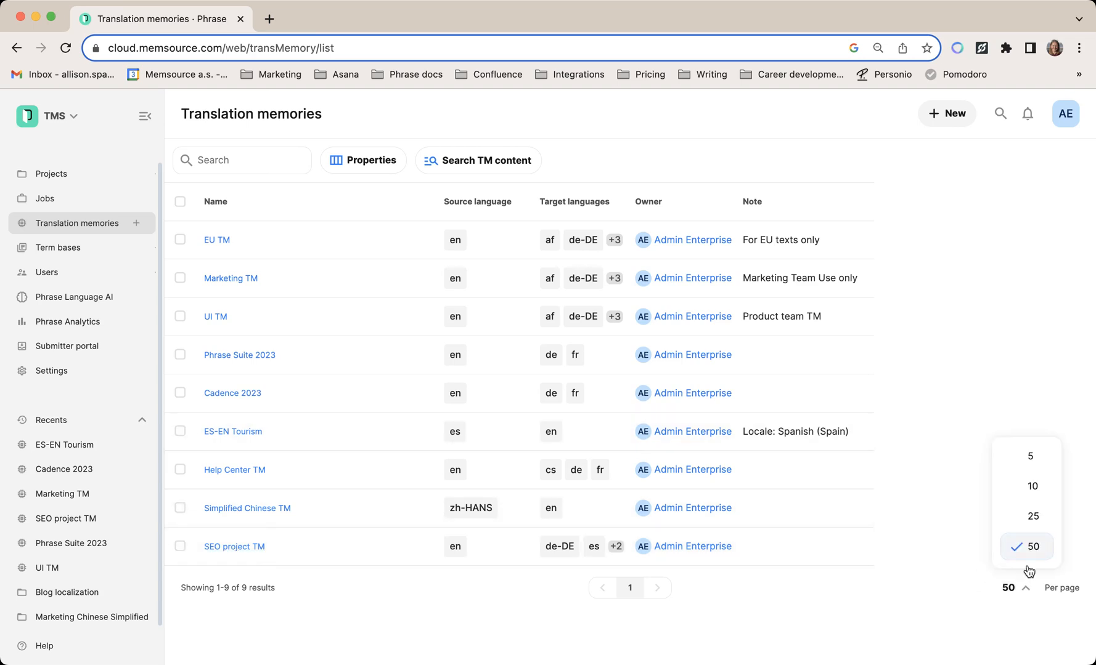
click(1029, 456)
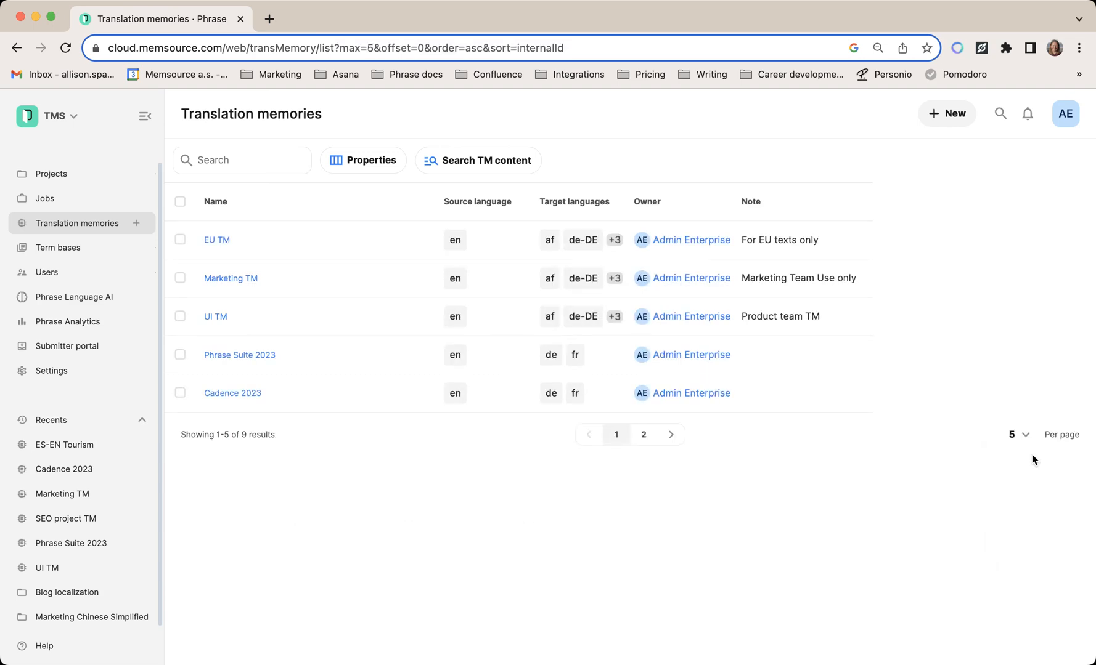
click(1017, 434)
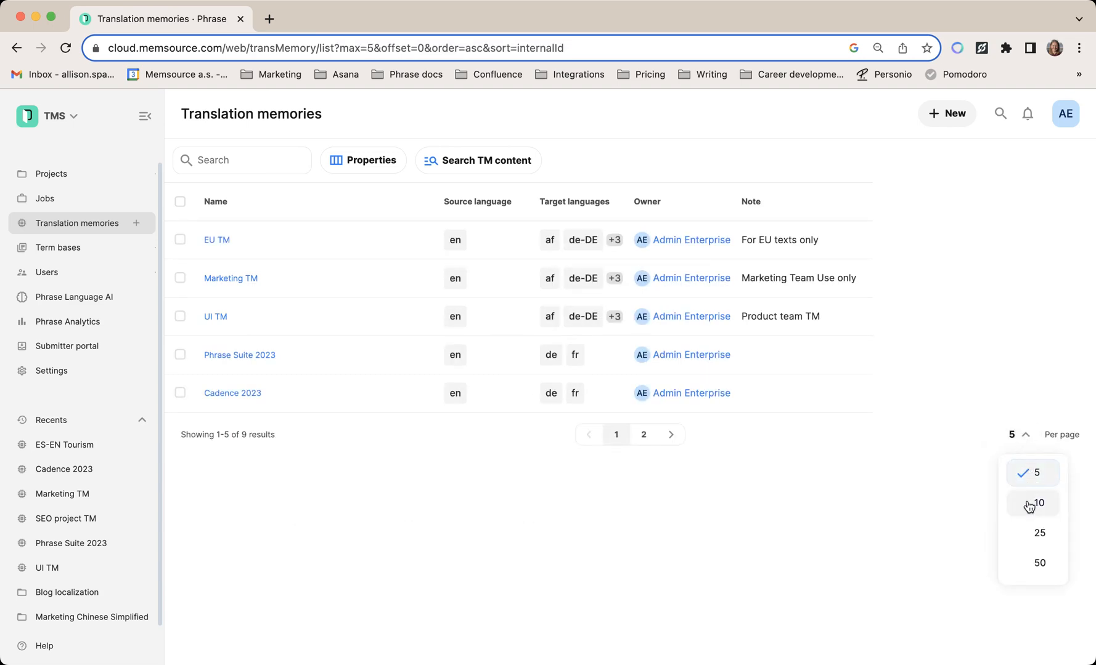
click(1038, 503)
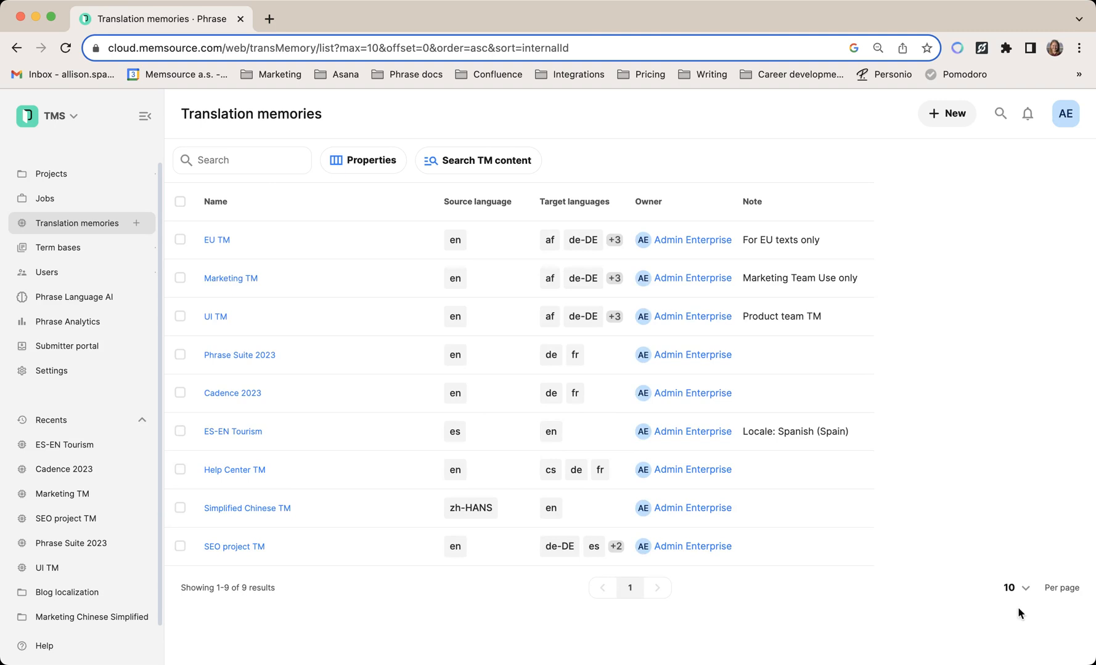
click(1015, 588)
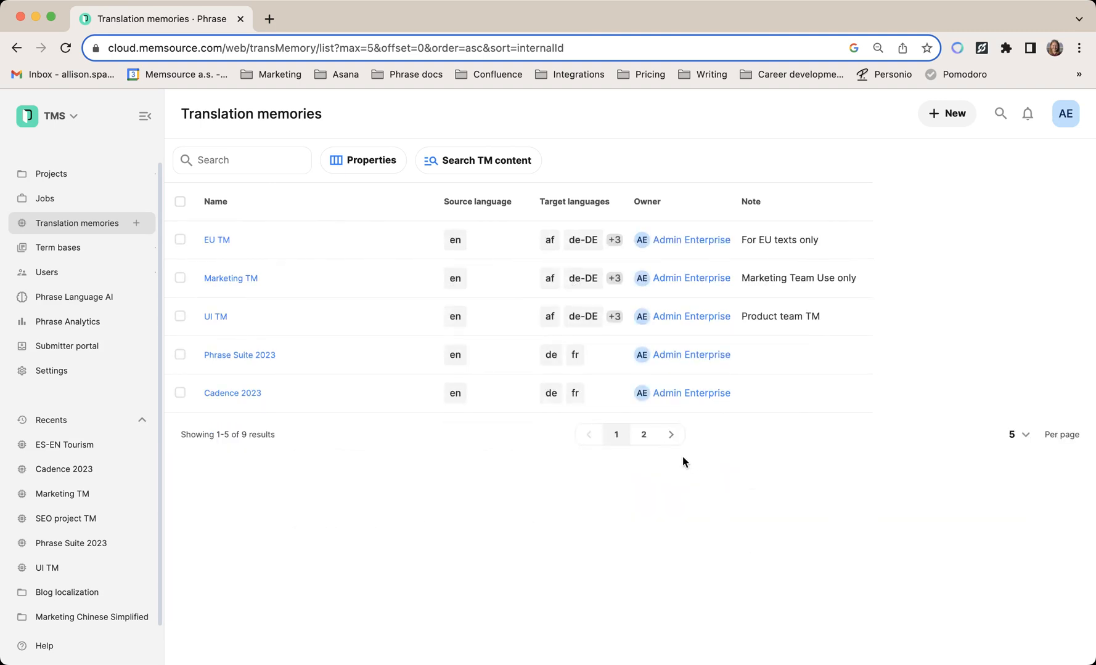
click(642, 434)
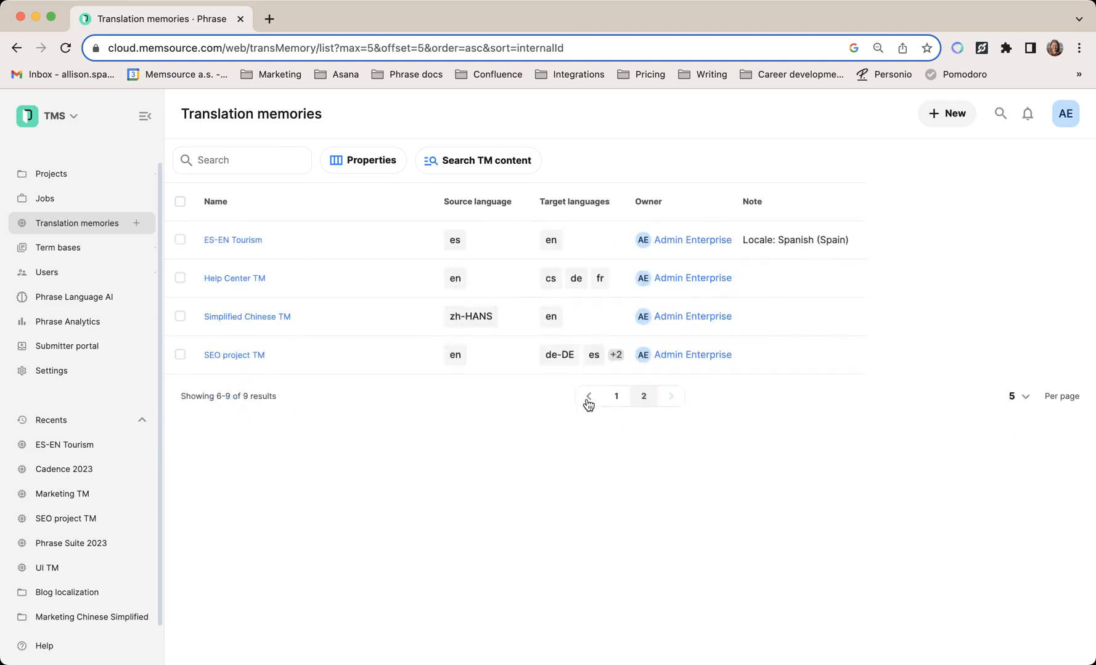
click(588, 395)
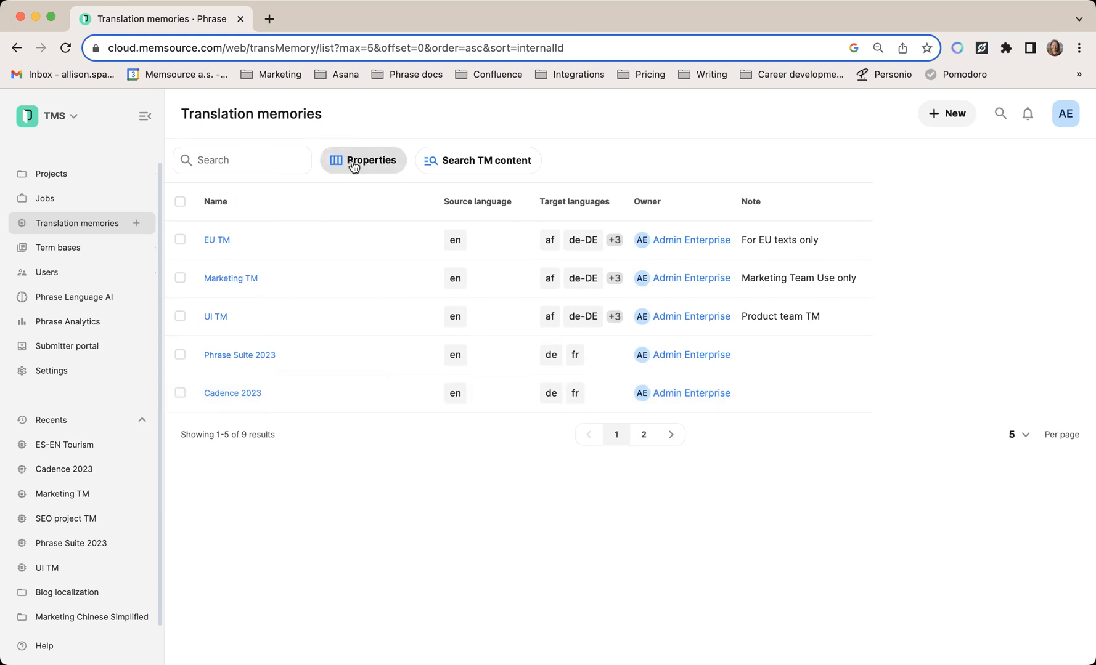
click(363, 160)
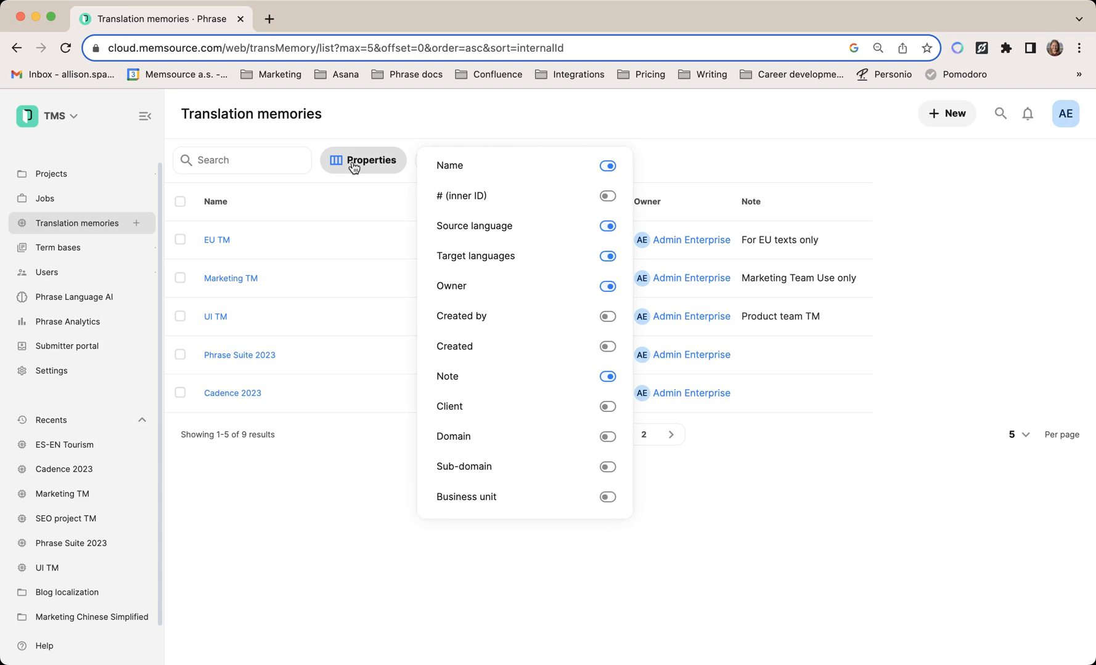
mouse_move(594, 409)
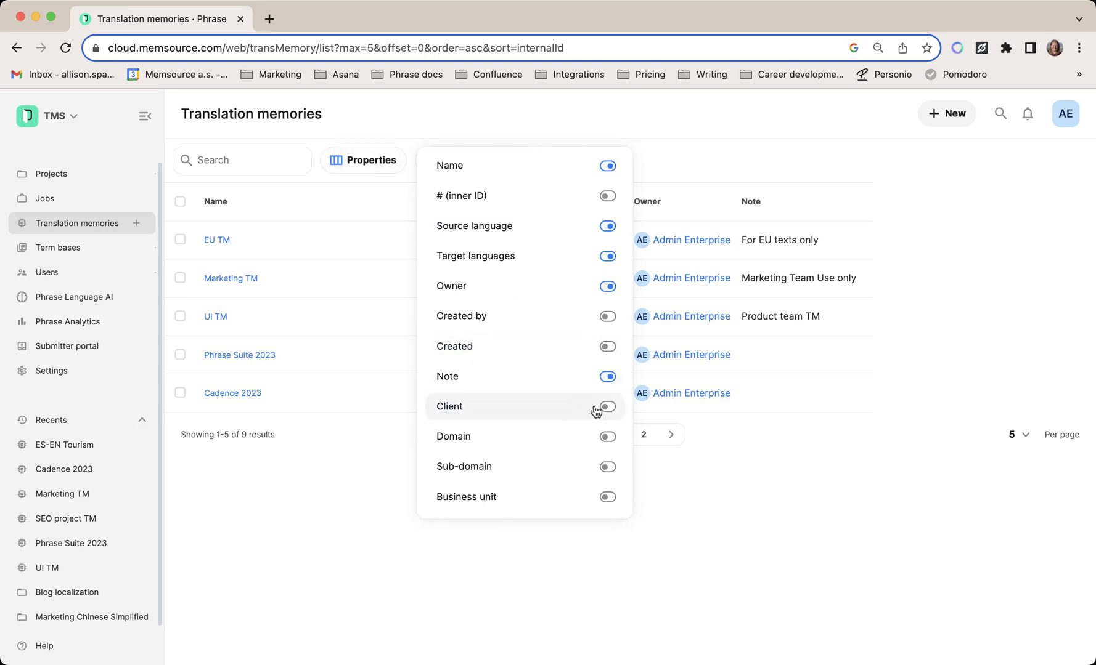
click(606, 406)
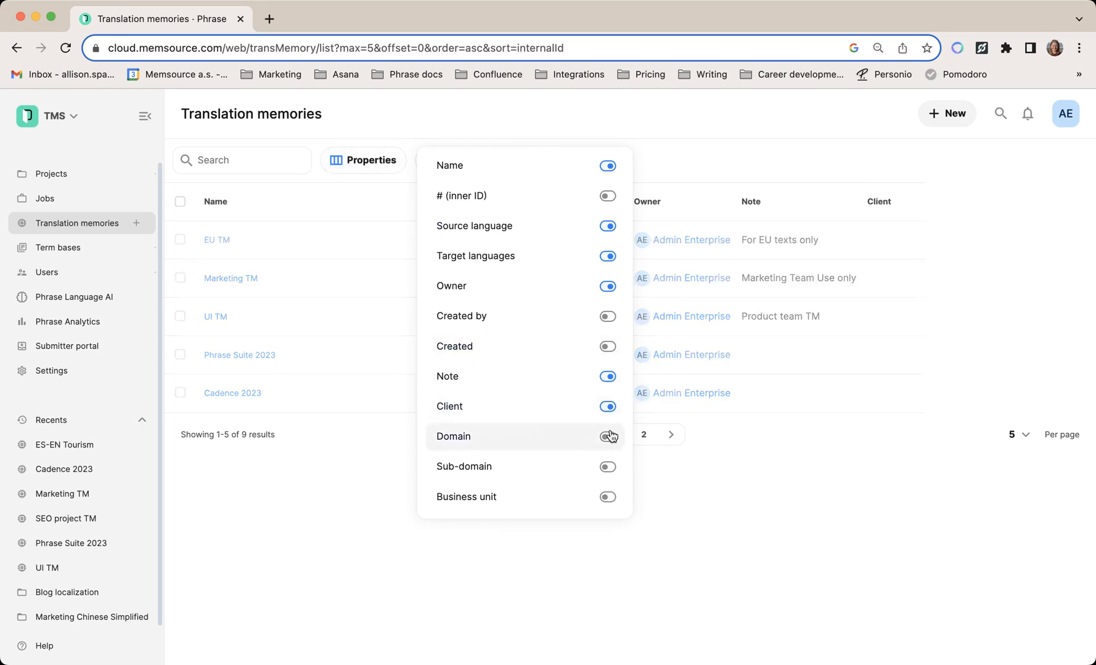
click(606, 436)
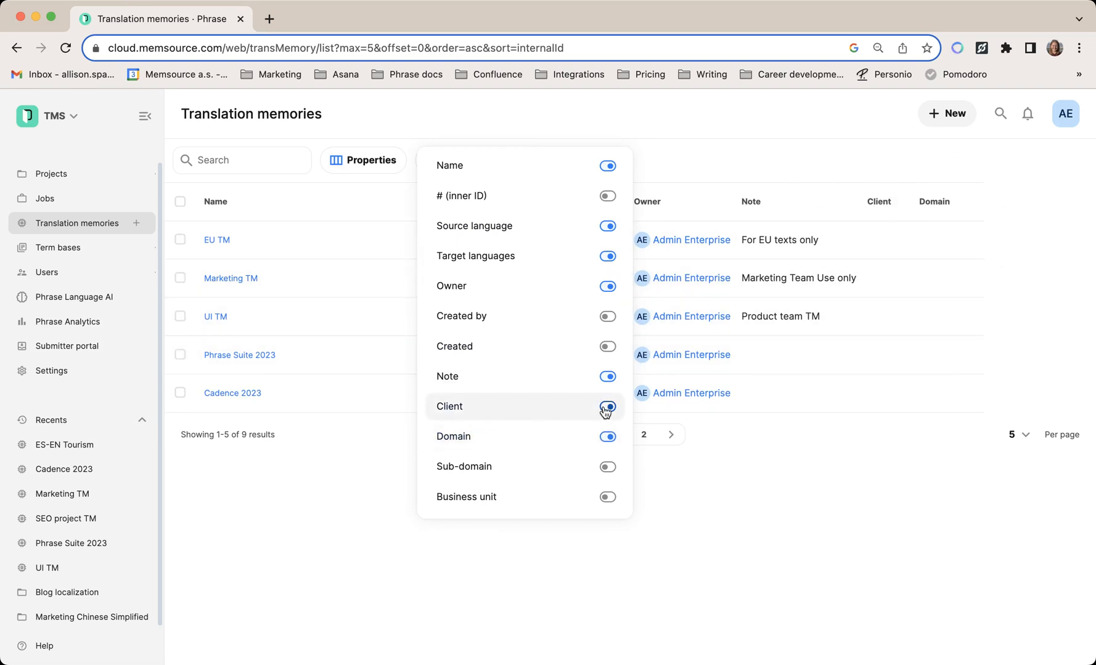
click(606, 406)
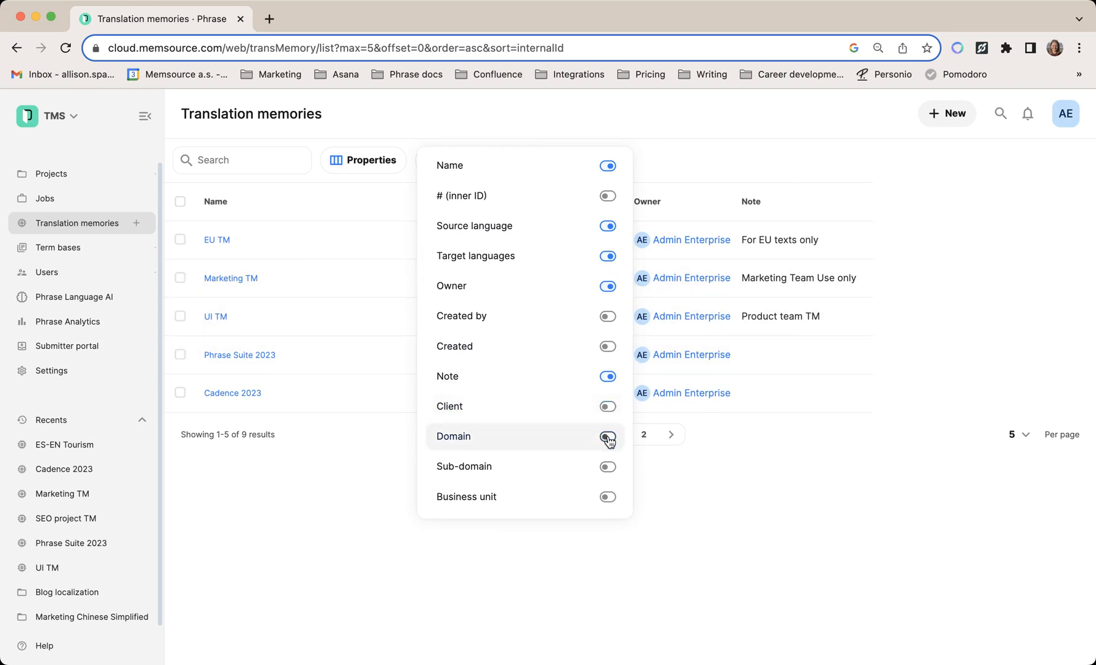
click(312, 473)
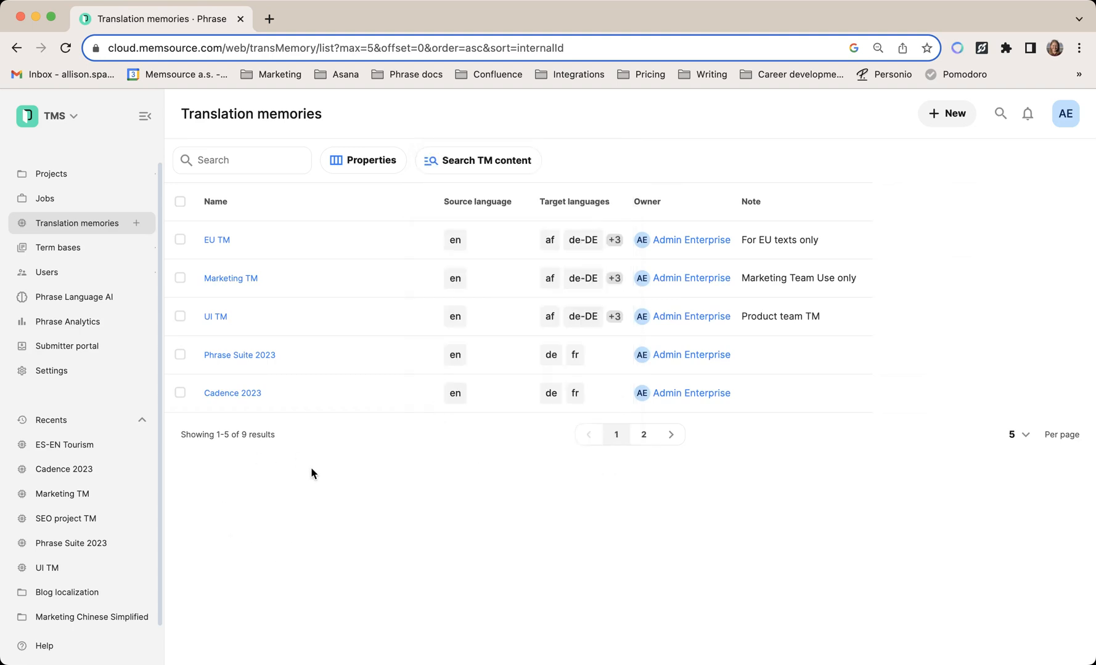
mouse_move(298, 475)
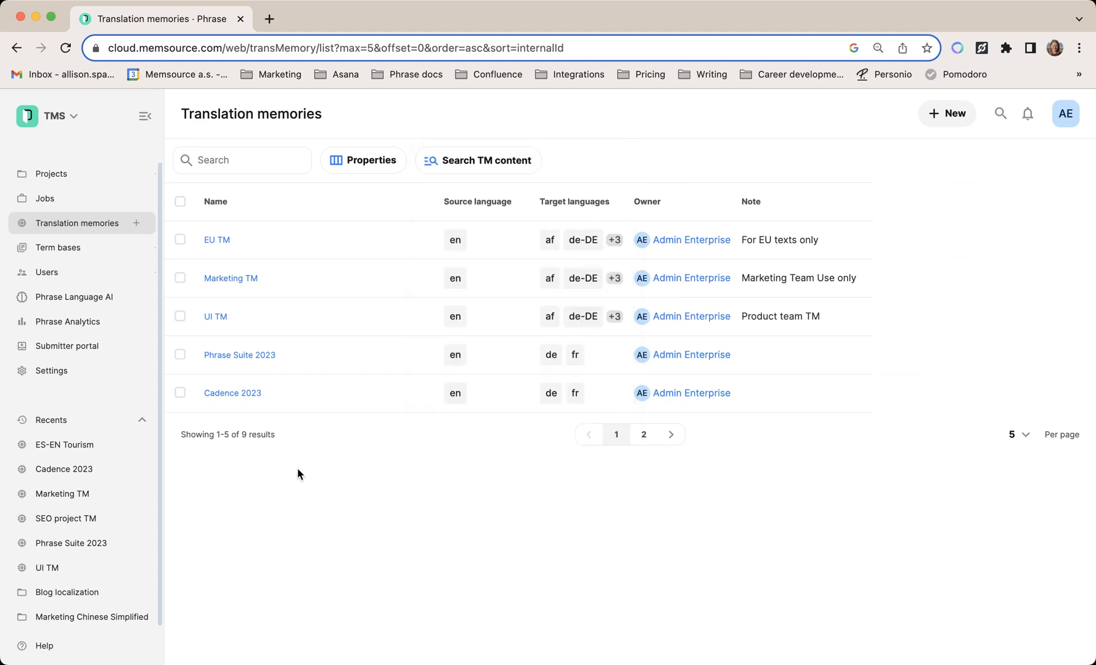
click(181, 239)
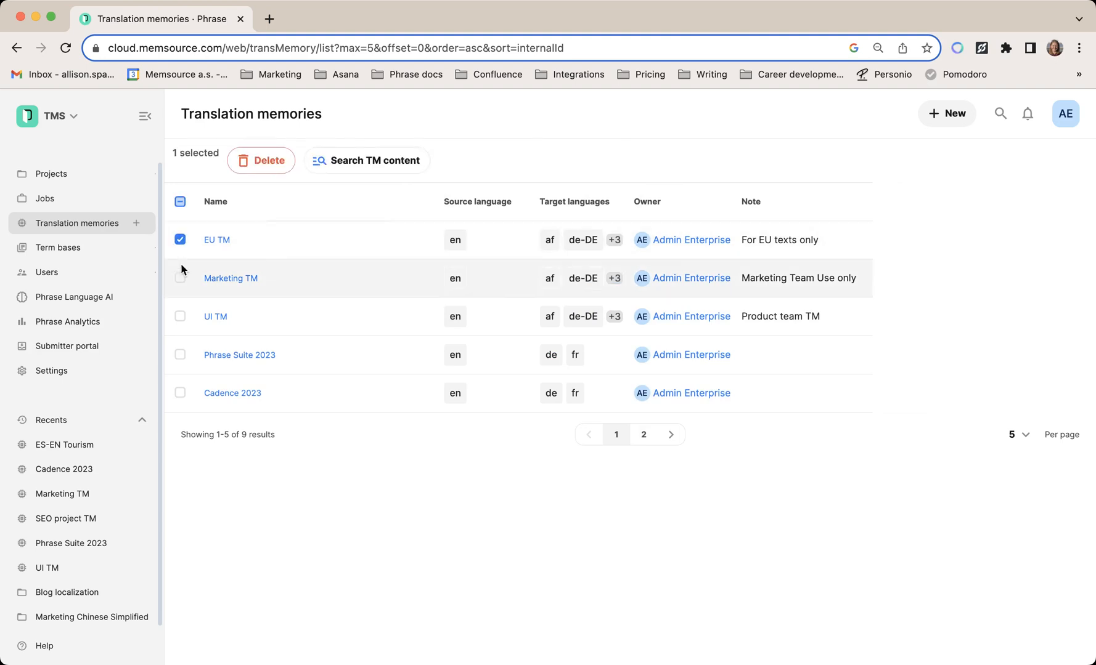
click(181, 316)
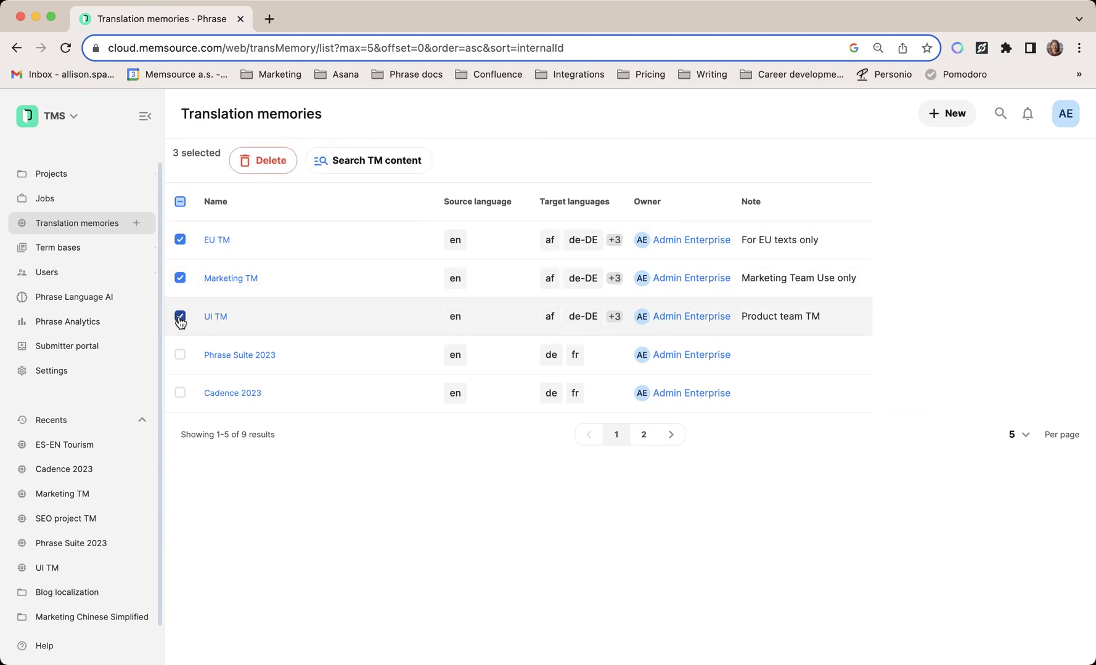
click(369, 160)
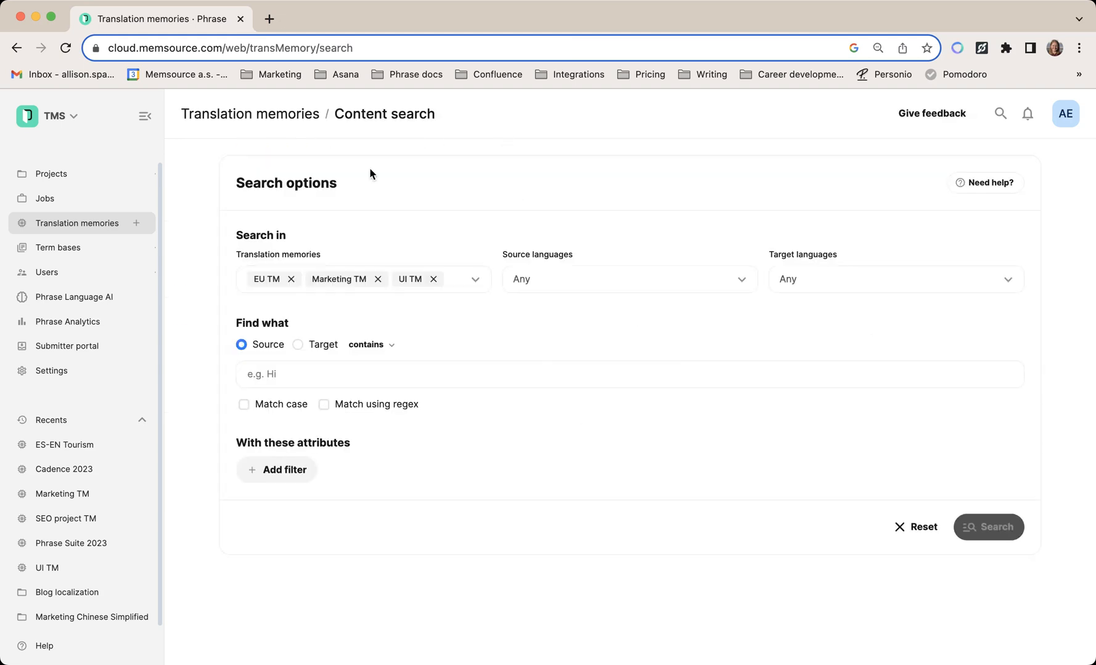
mouse_move(391, 340)
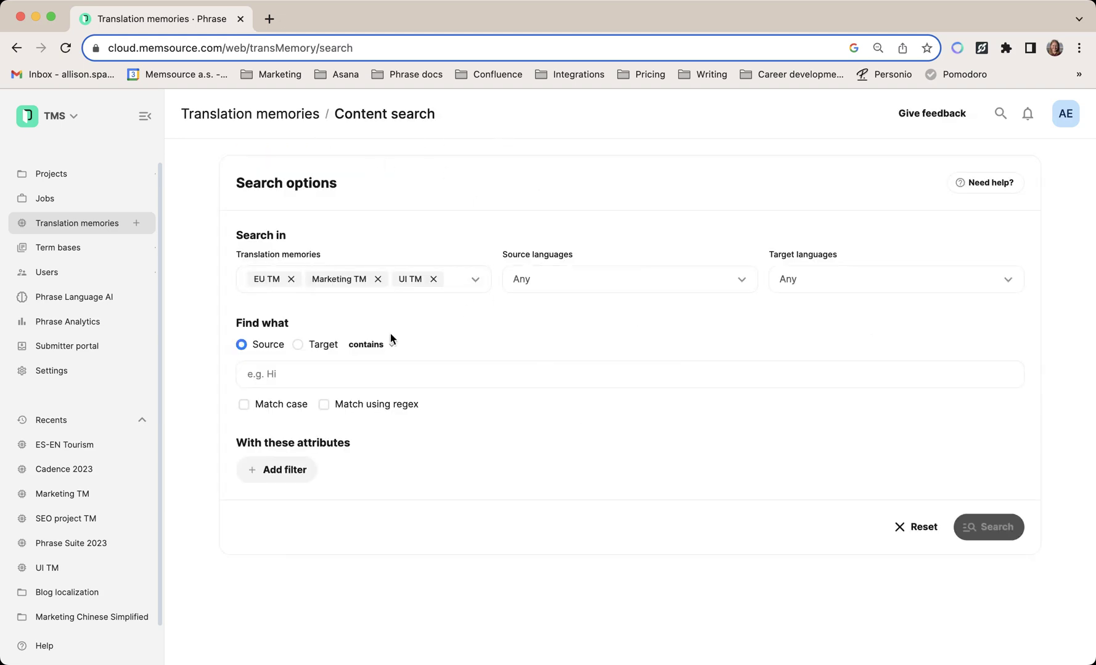
mouse_move(314, 302)
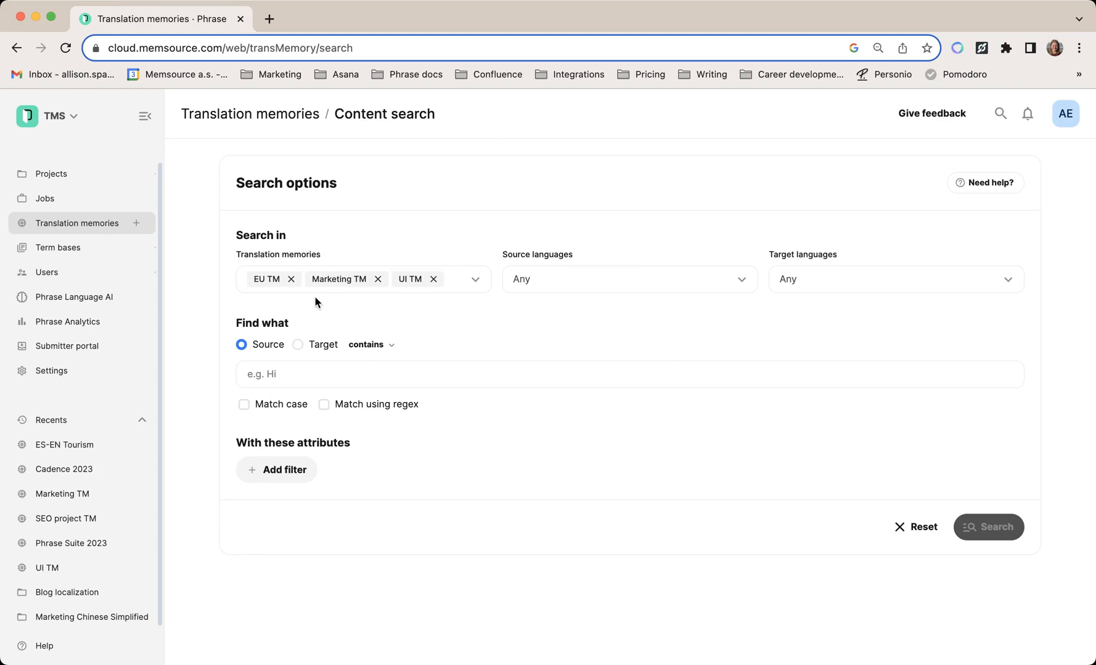
mouse_move(294, 119)
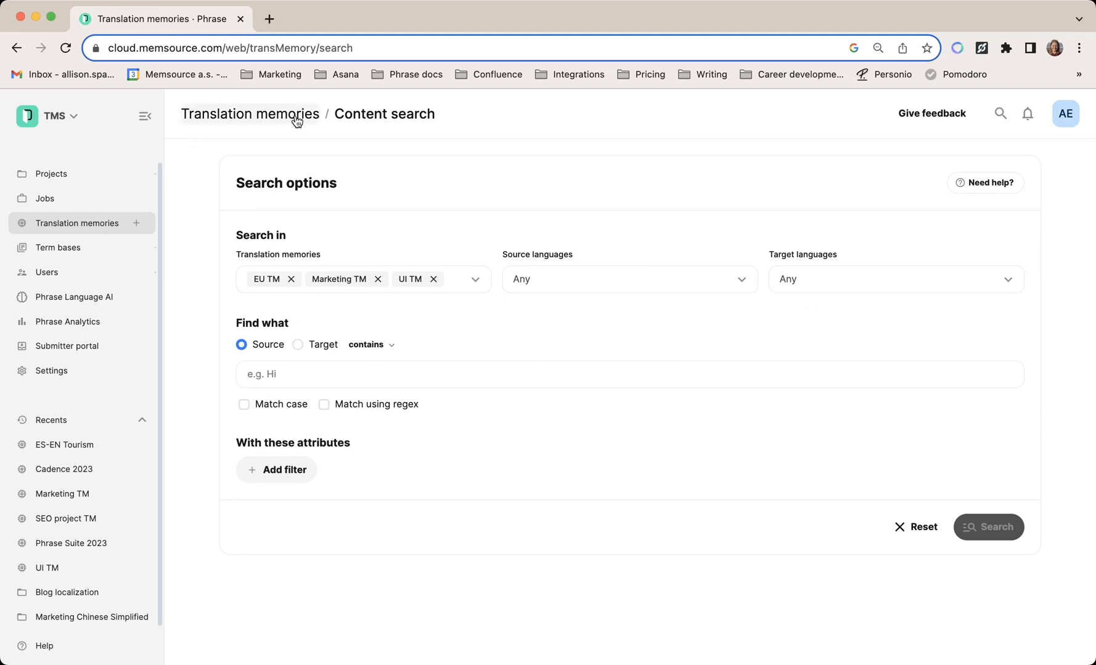
Return to Translation memories and start a new Search TM content with no memories selected
click(249, 114)
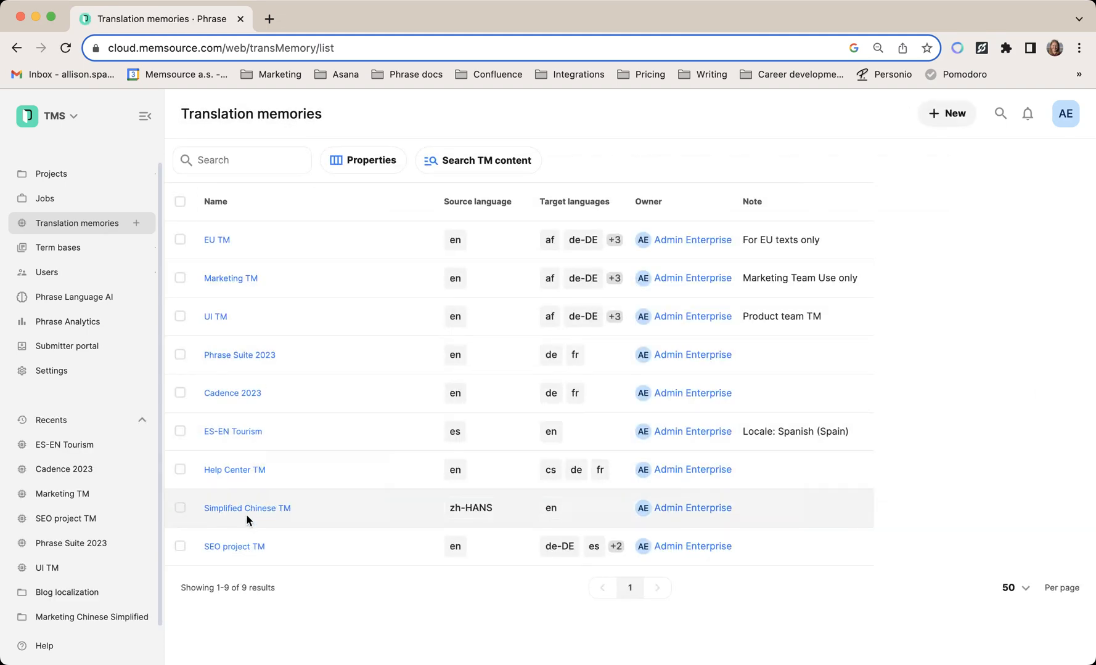
click(215, 202)
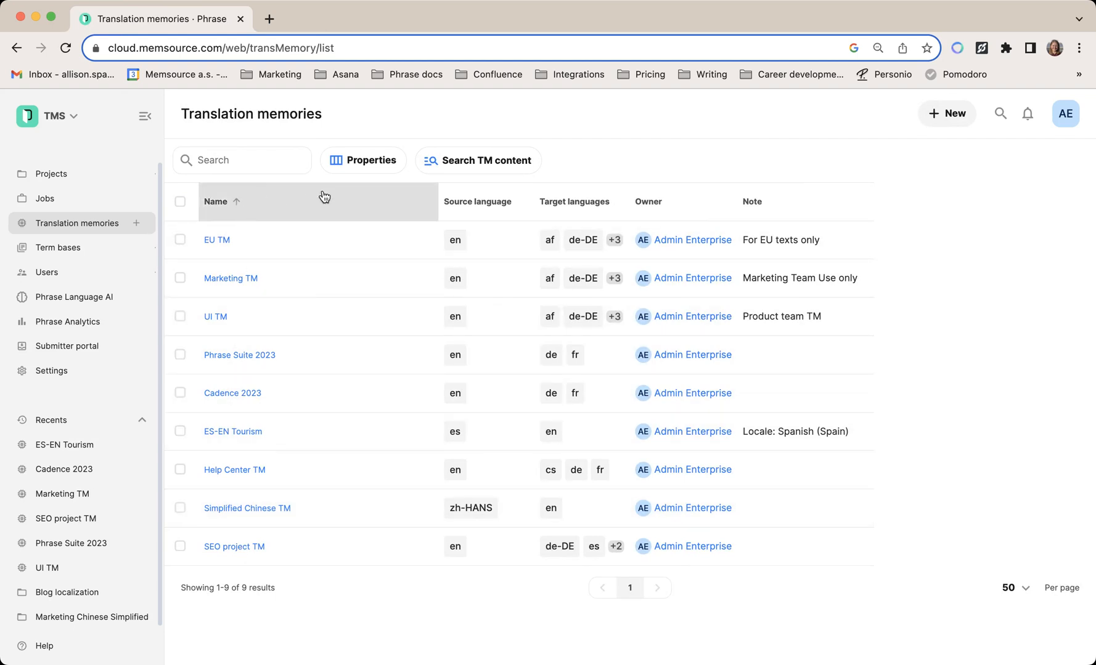
mouse_move(486, 160)
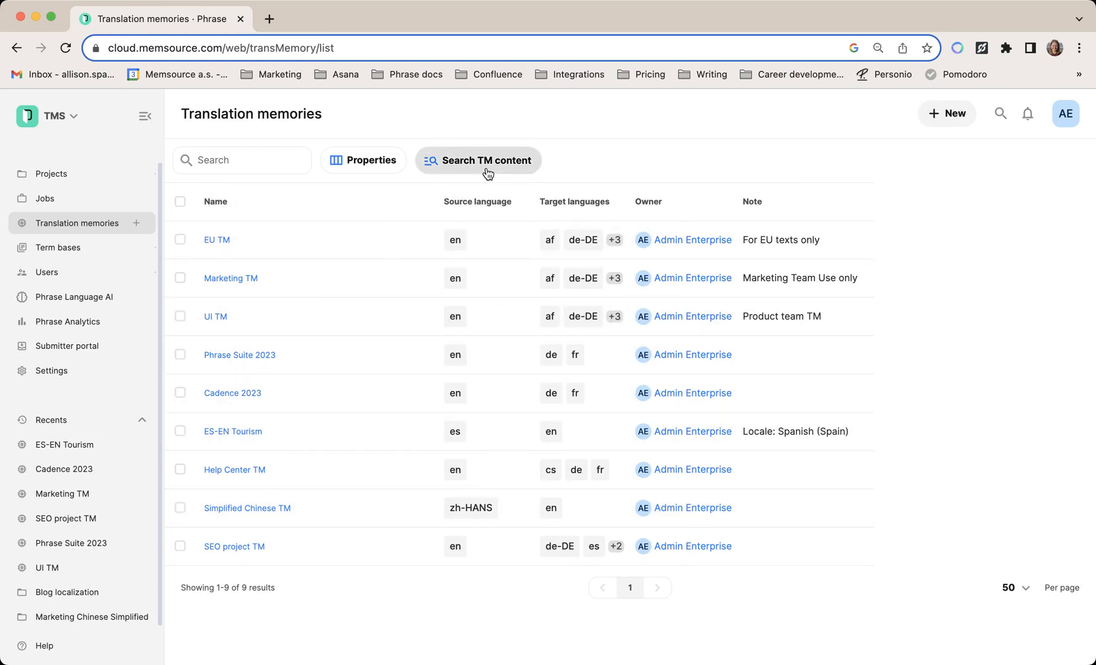
click(478, 160)
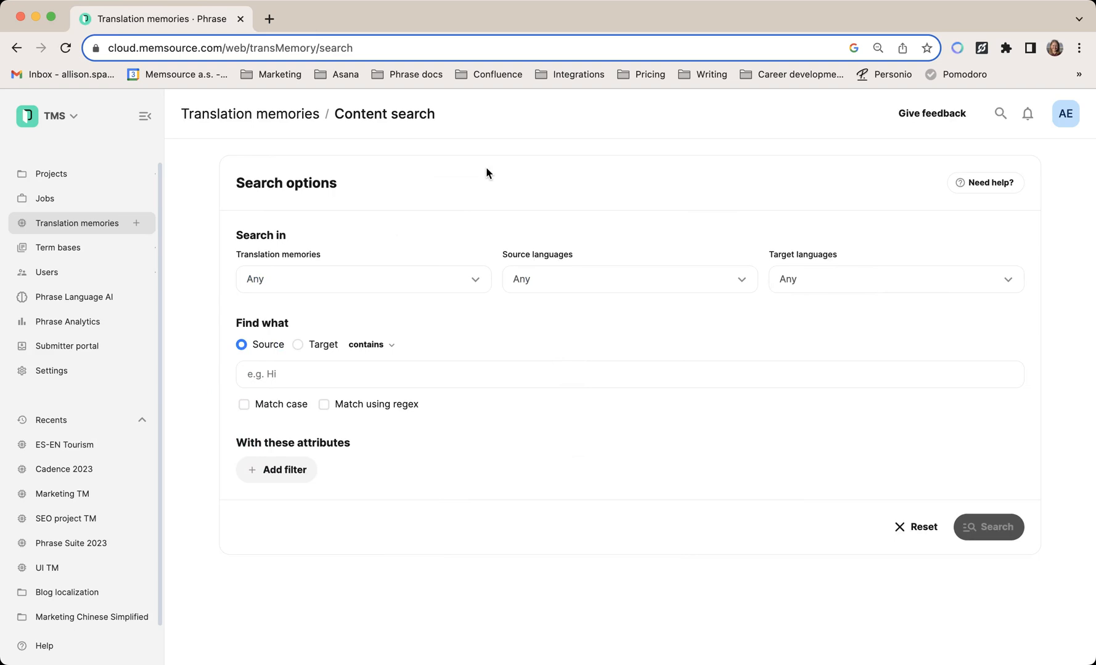
mouse_move(534, 292)
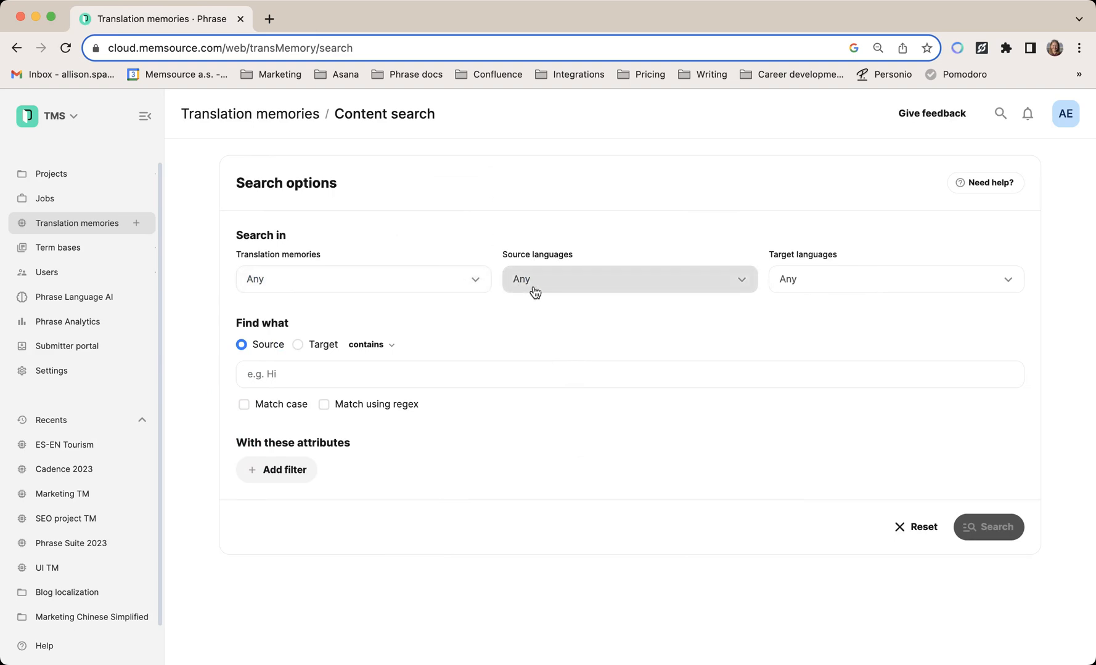
mouse_move(856, 287)
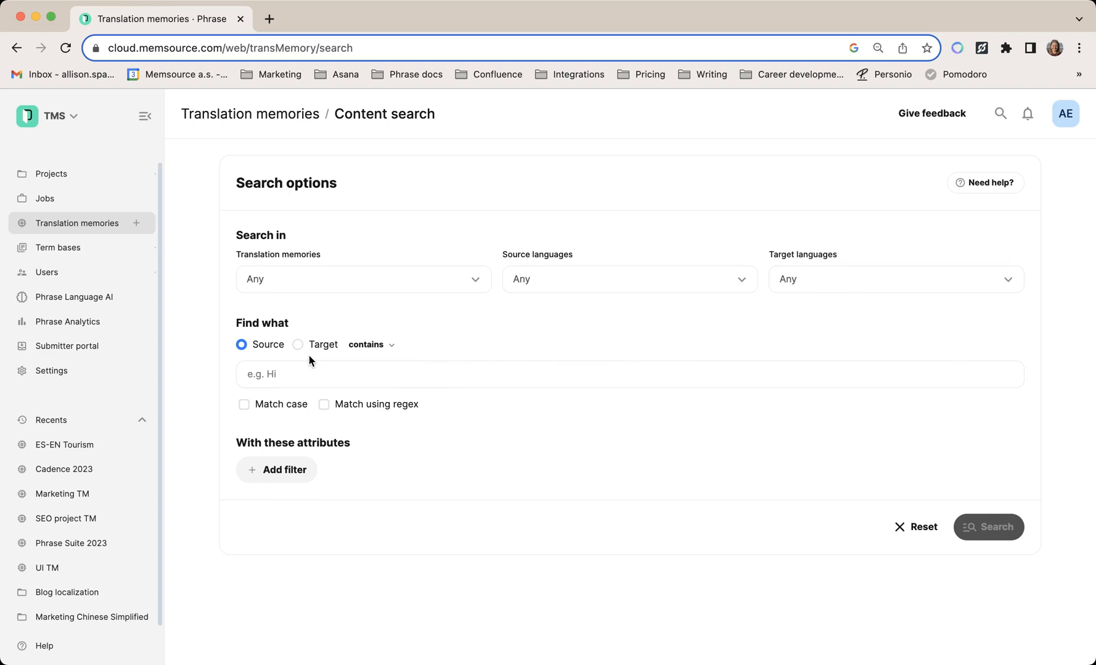
mouse_move(901, 209)
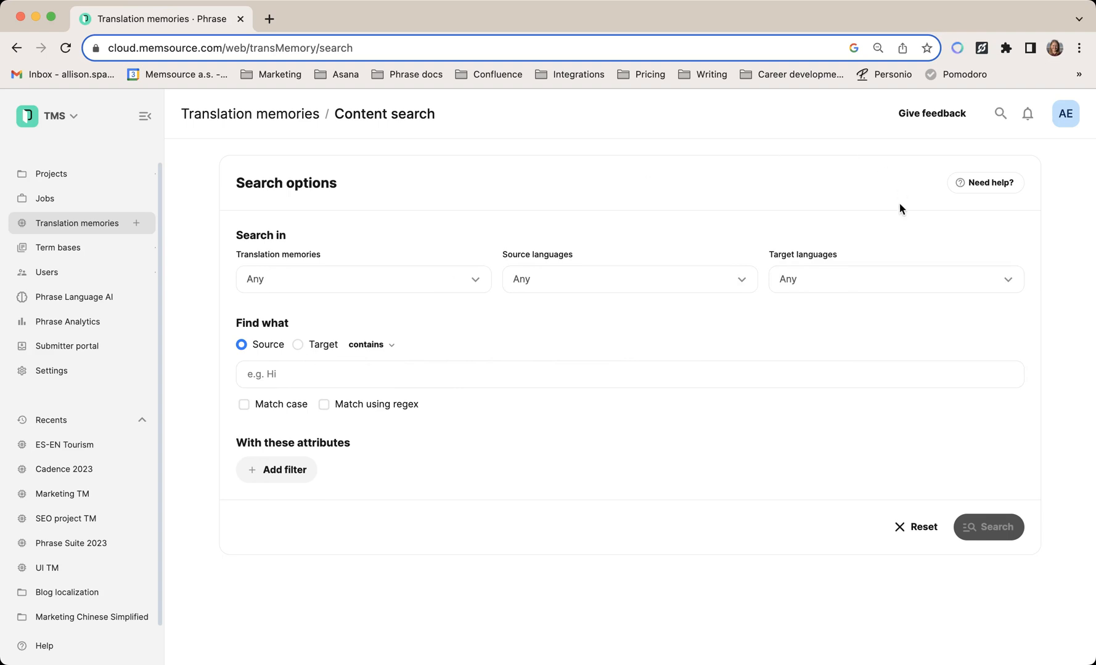
Search English target text containing 'Avila', with Match case left off
click(894, 279)
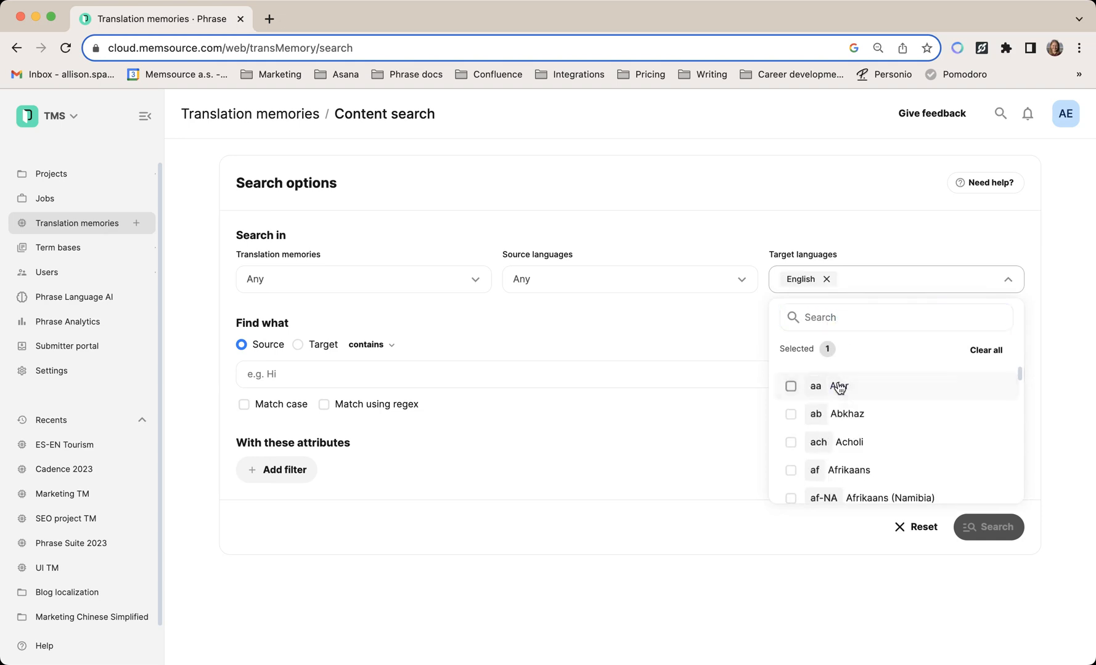
click(655, 329)
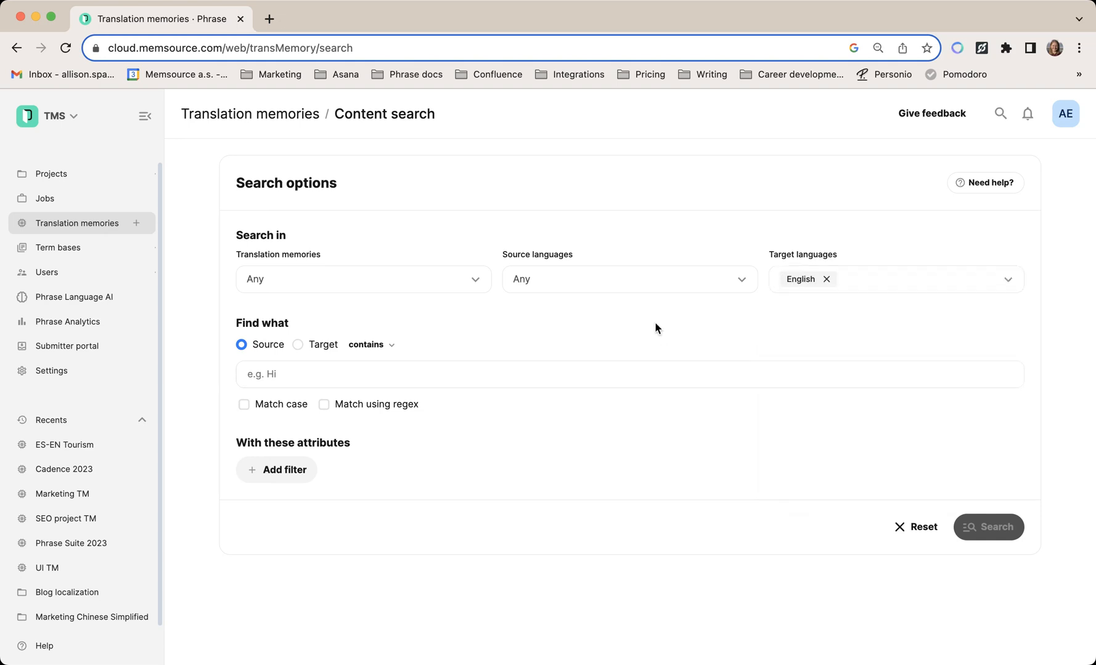
click(297, 344)
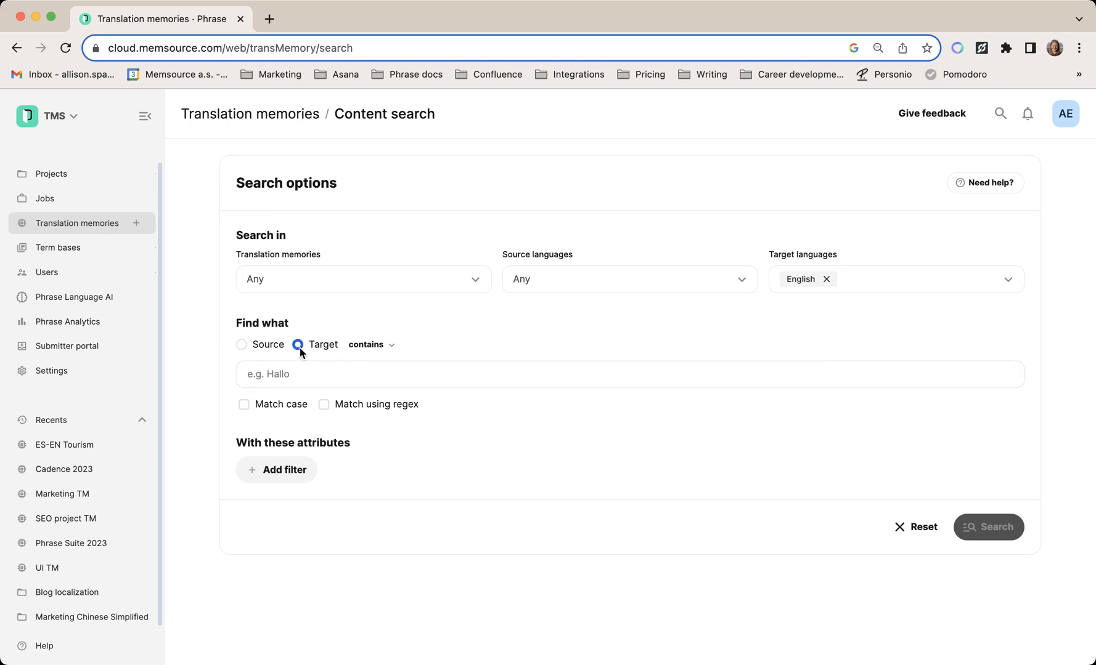
text(A)
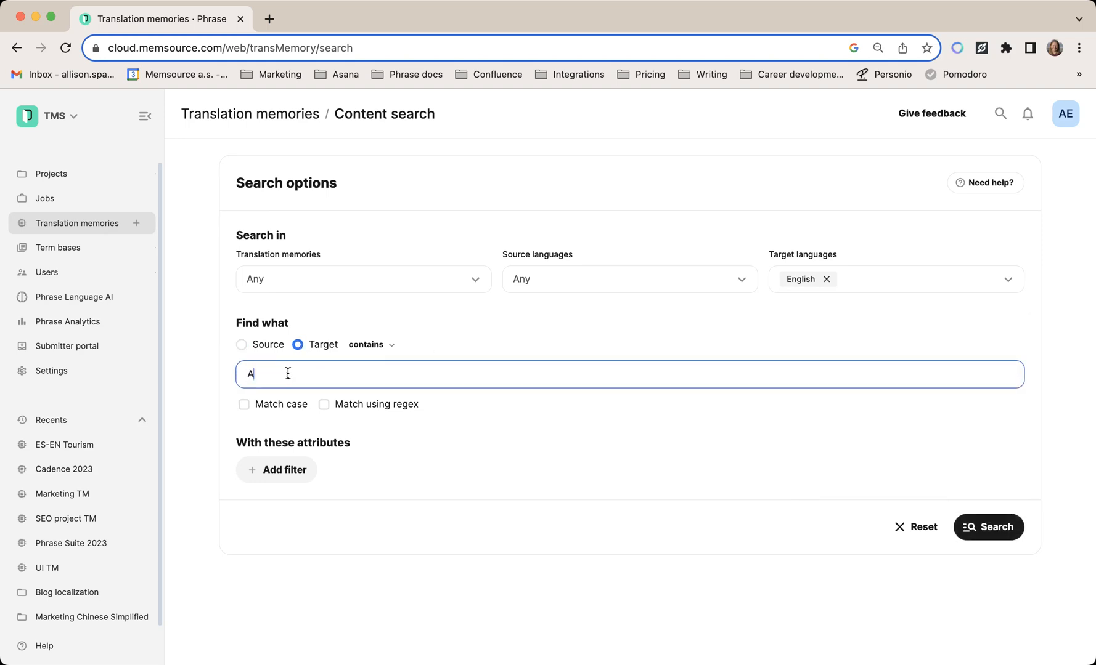
click(370, 345)
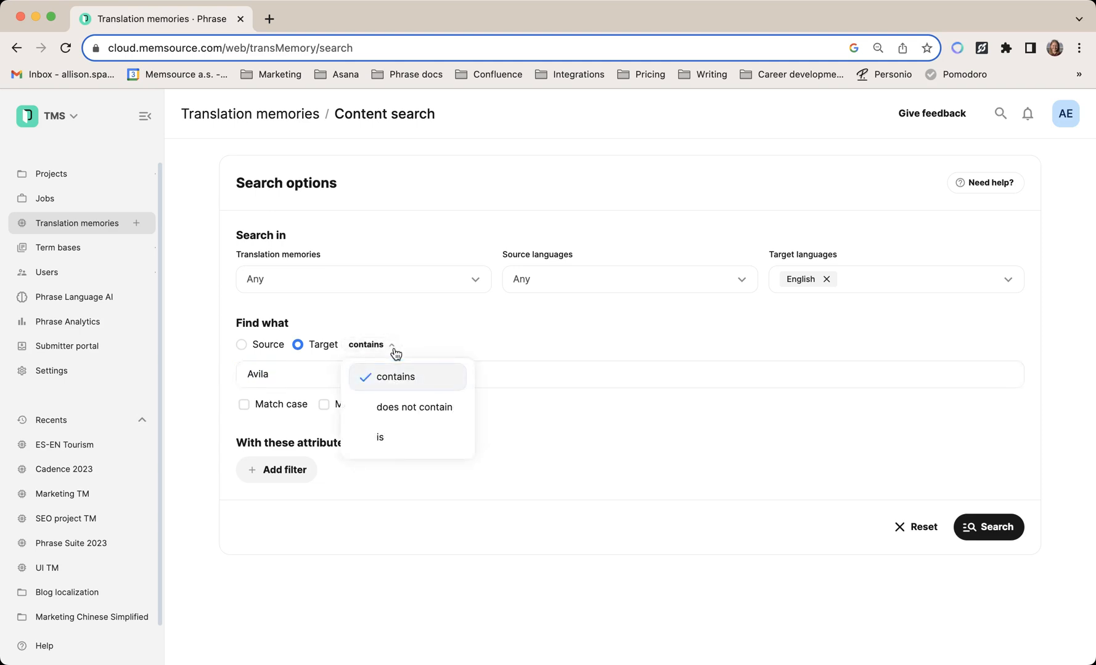
mouse_move(387, 385)
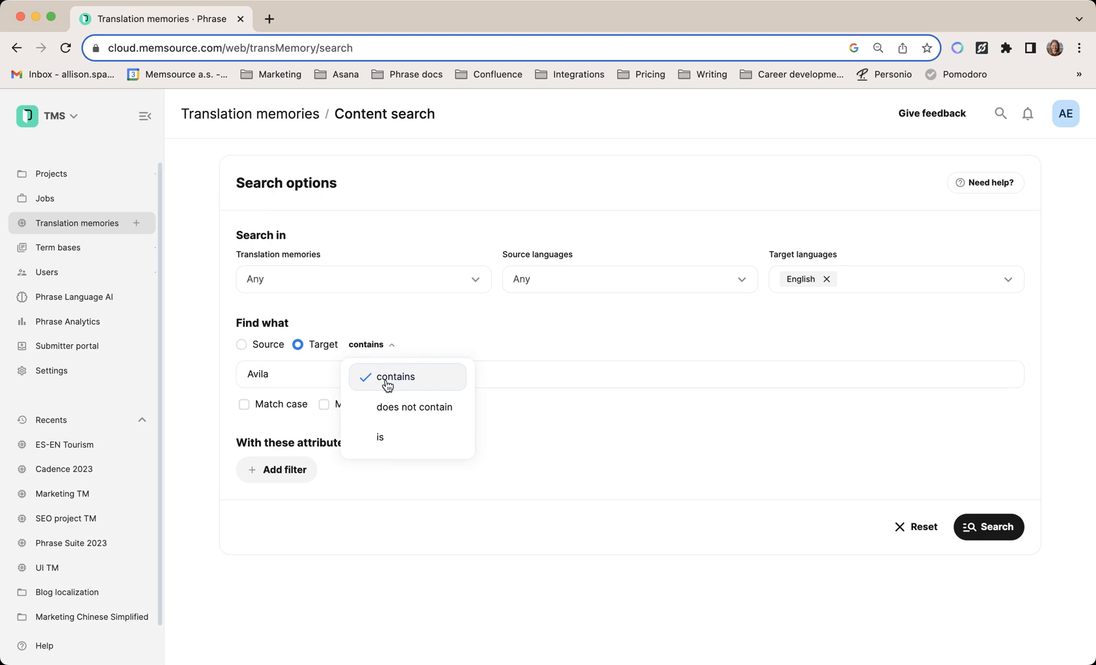
mouse_move(407, 423)
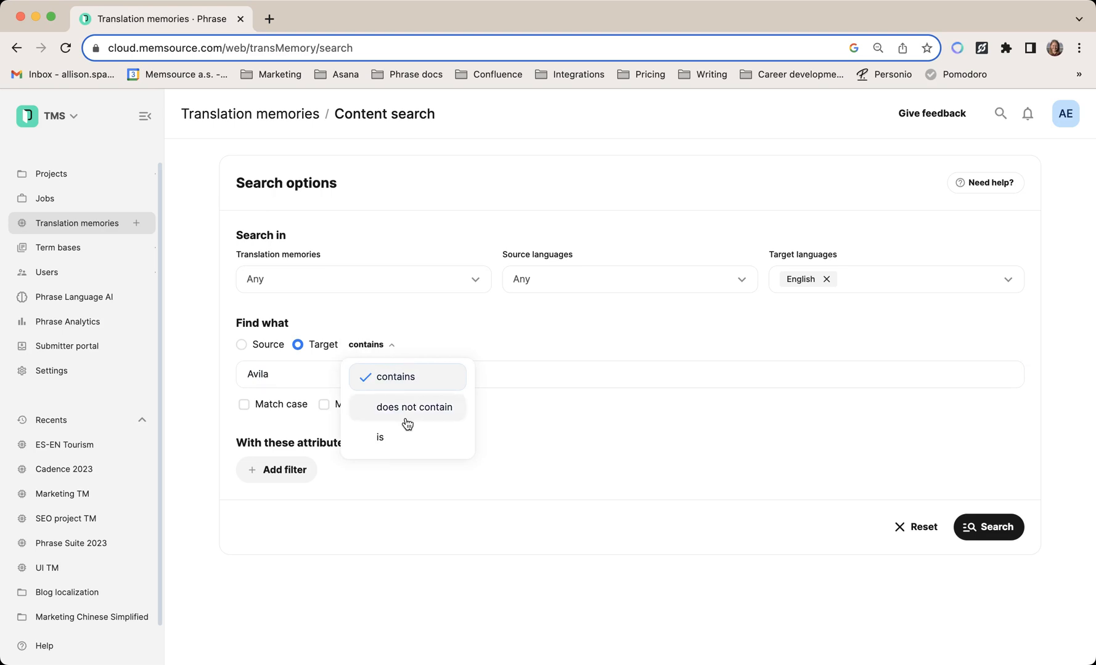
mouse_move(403, 446)
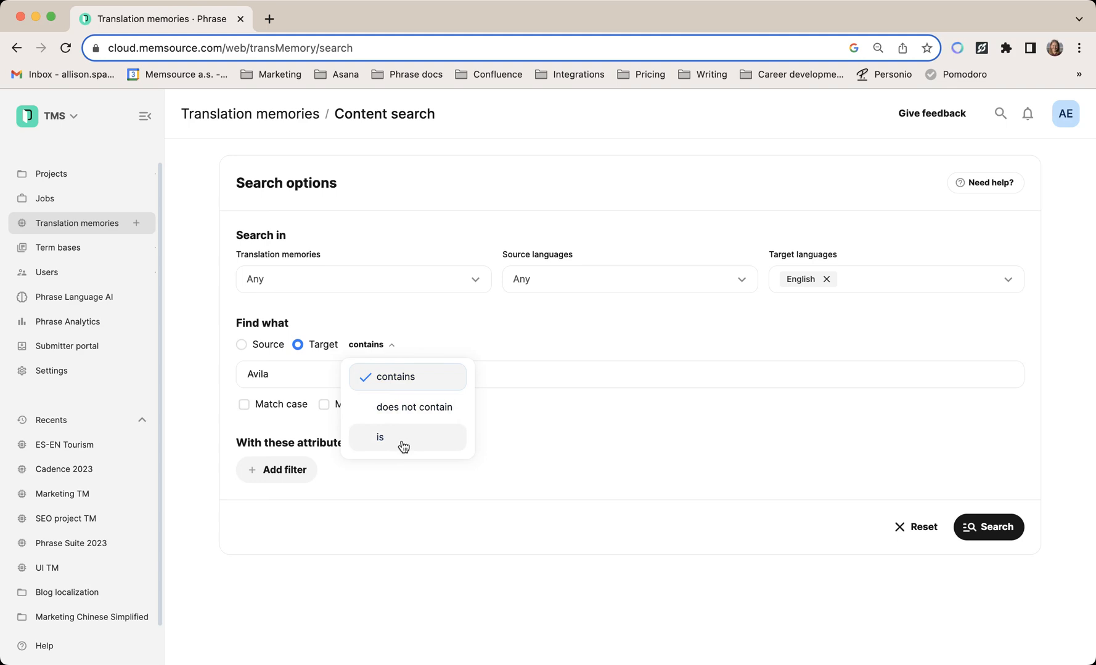
click(244, 404)
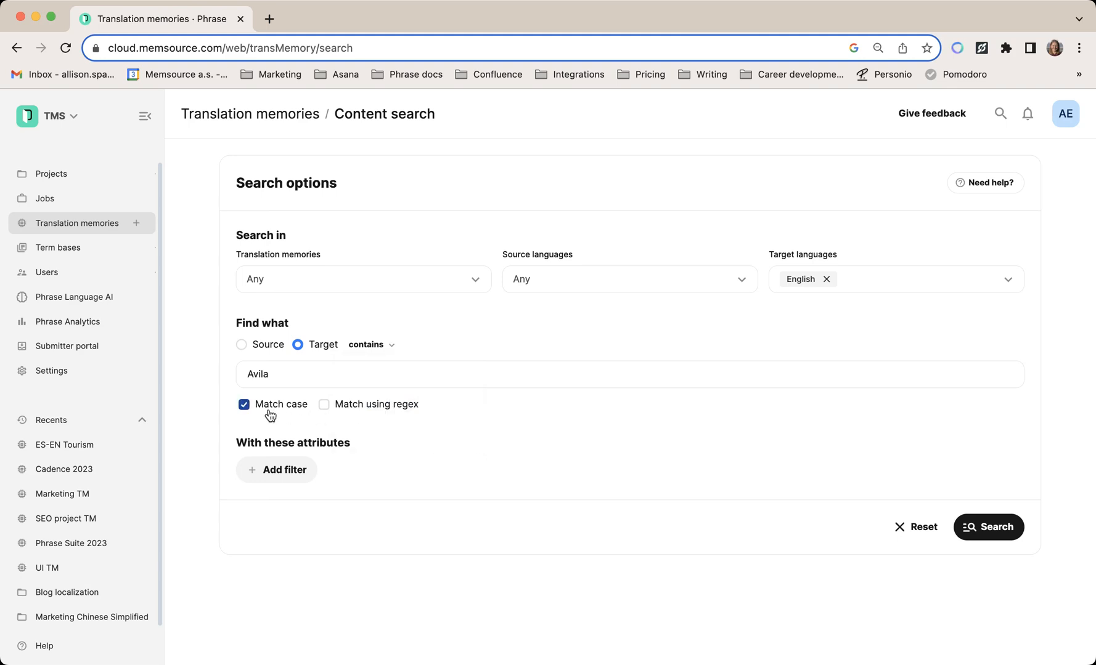
click(244, 405)
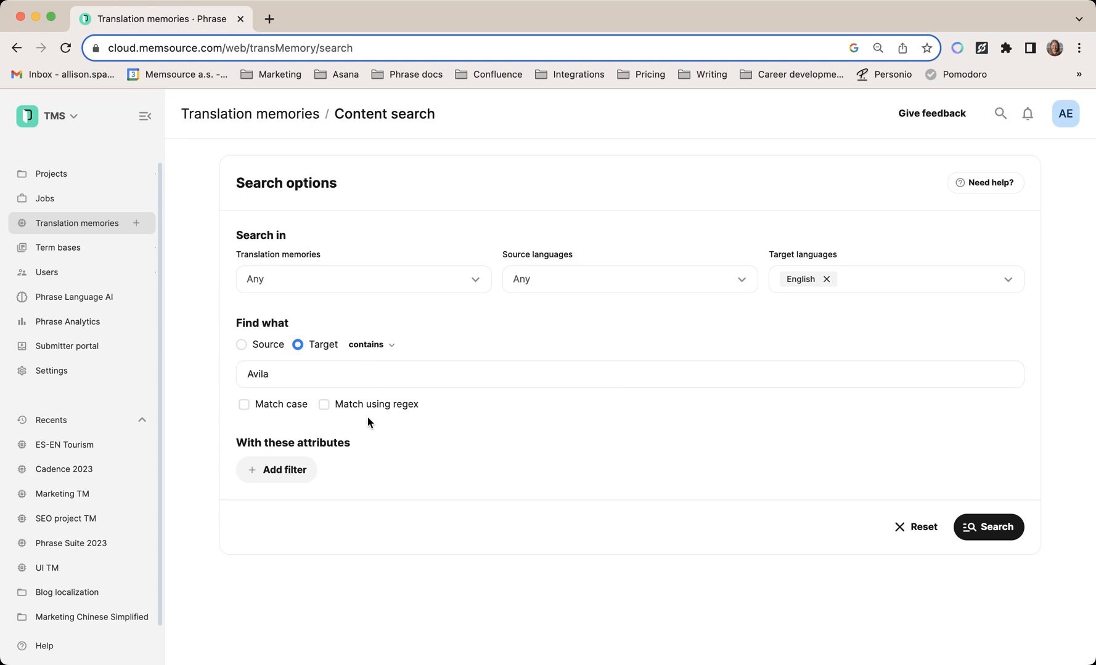
click(277, 469)
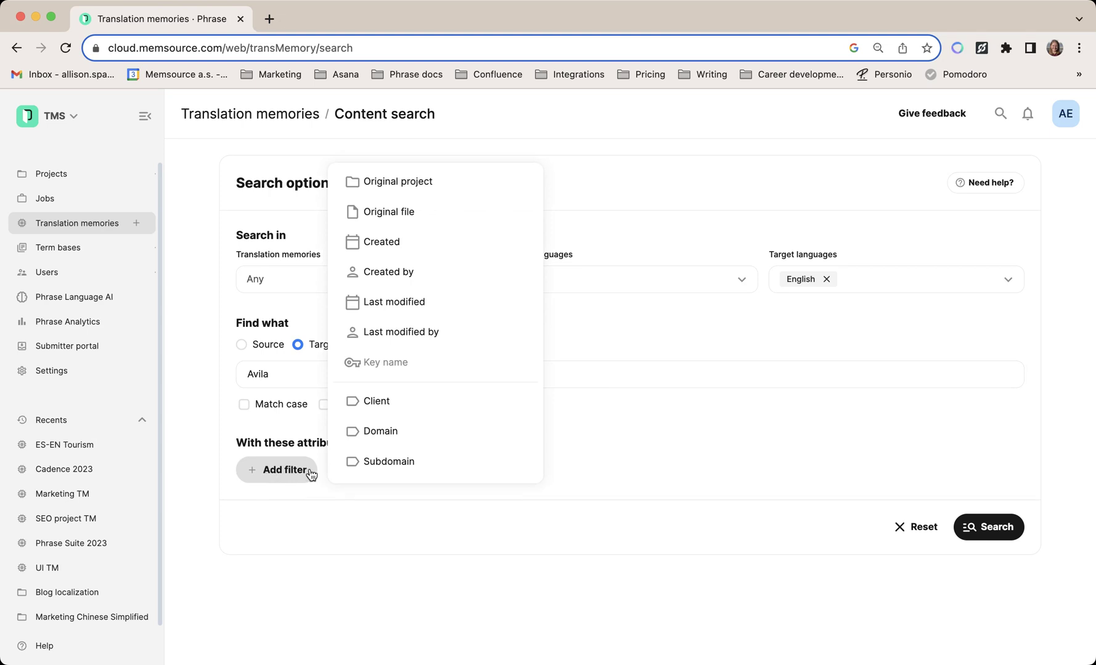
mouse_move(392, 199)
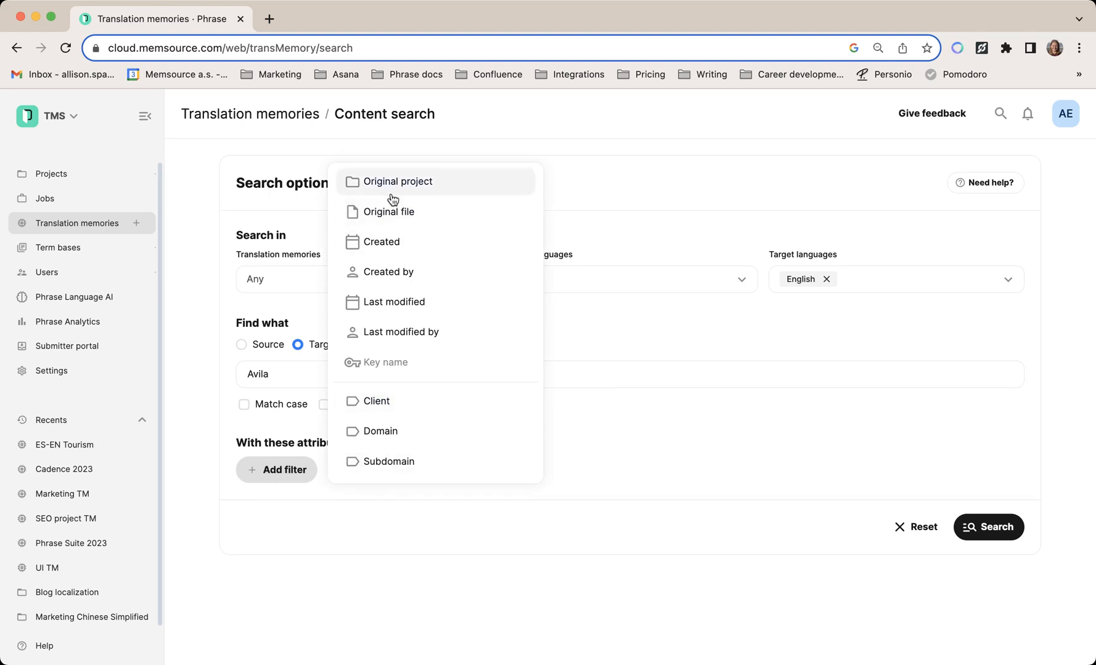
mouse_move(393, 271)
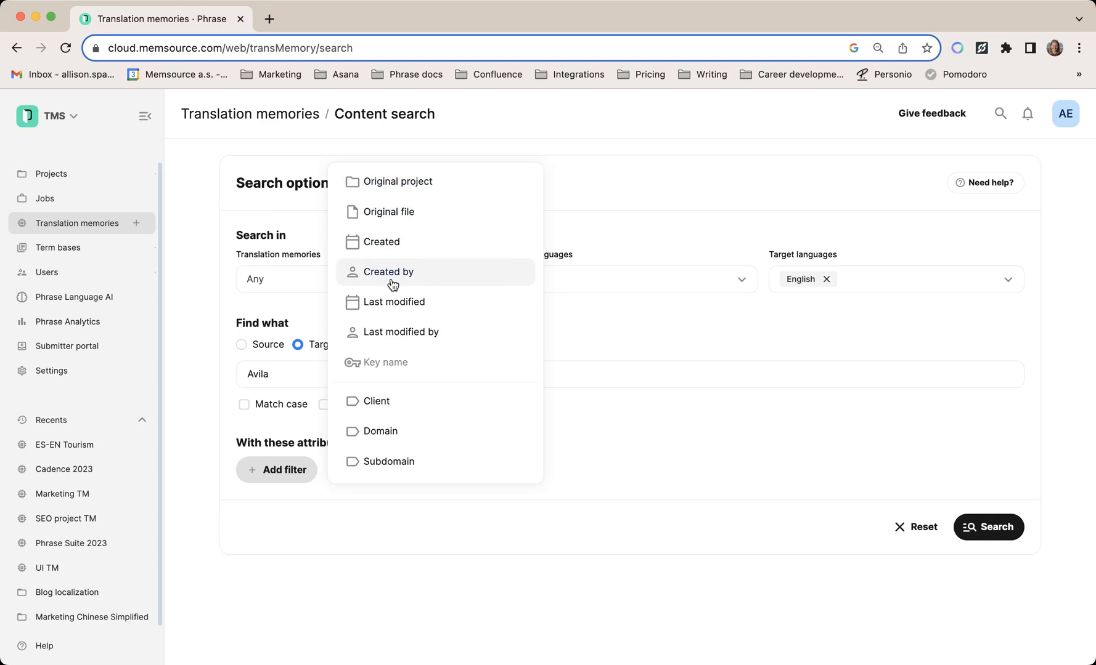
click(637, 350)
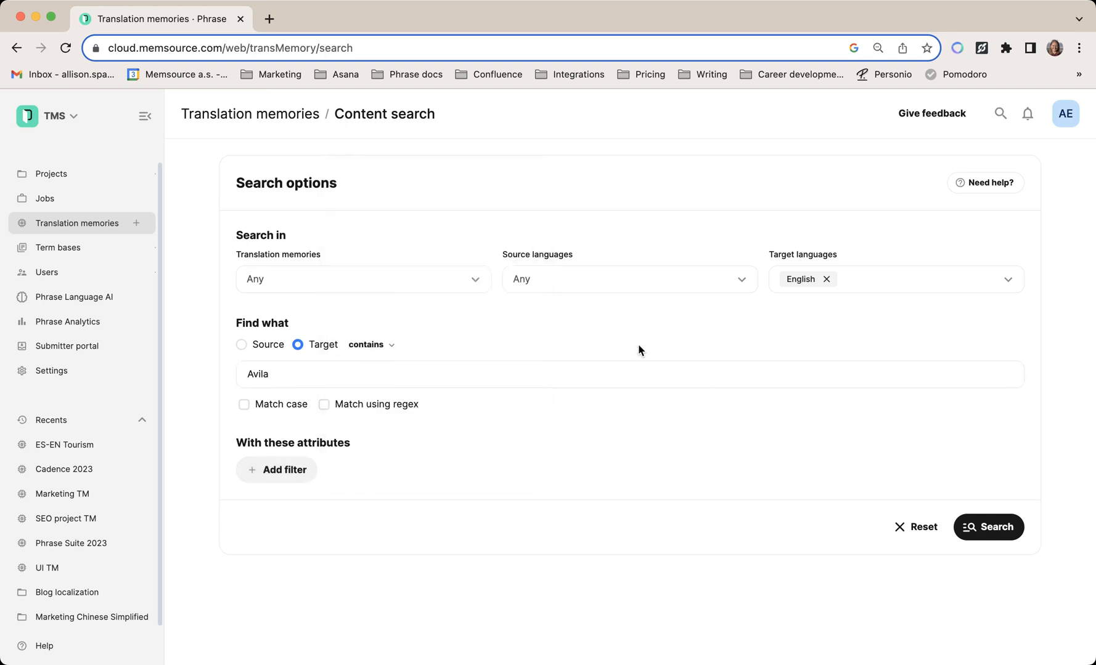
click(352, 374)
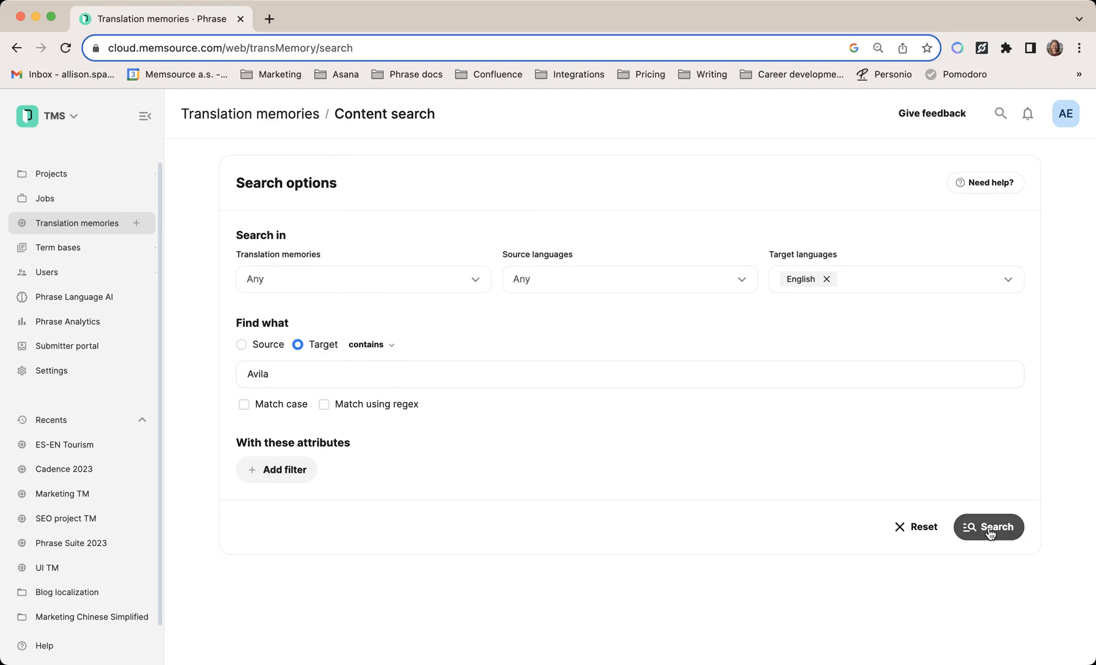
Run the Avila search and expand the three ES-EN Tourism results
click(988, 527)
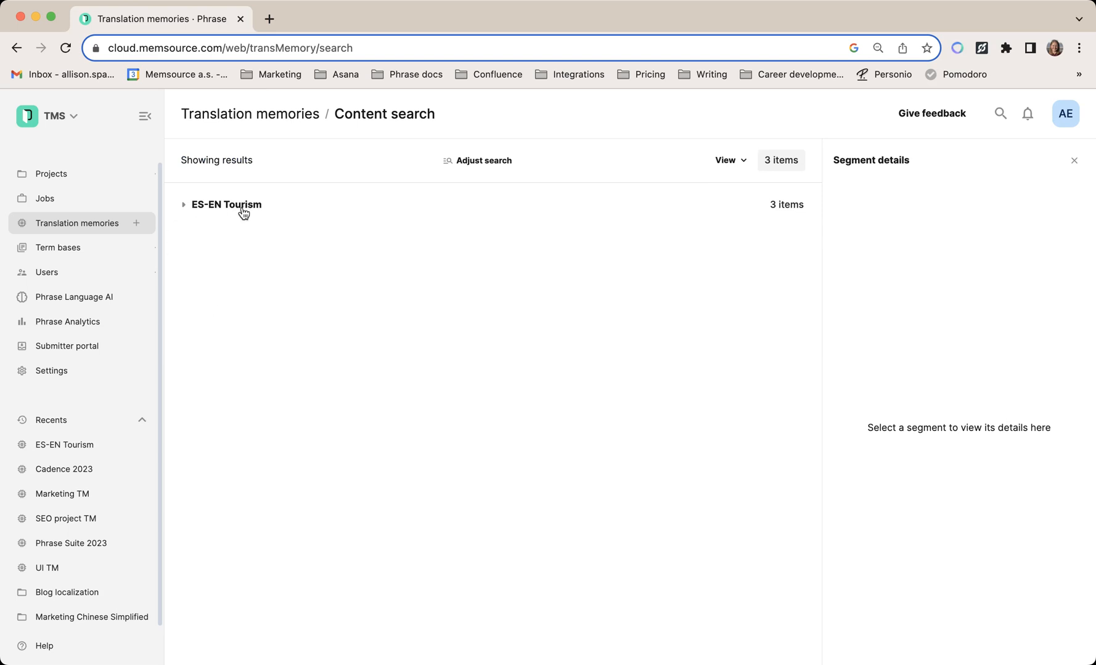
mouse_move(767, 156)
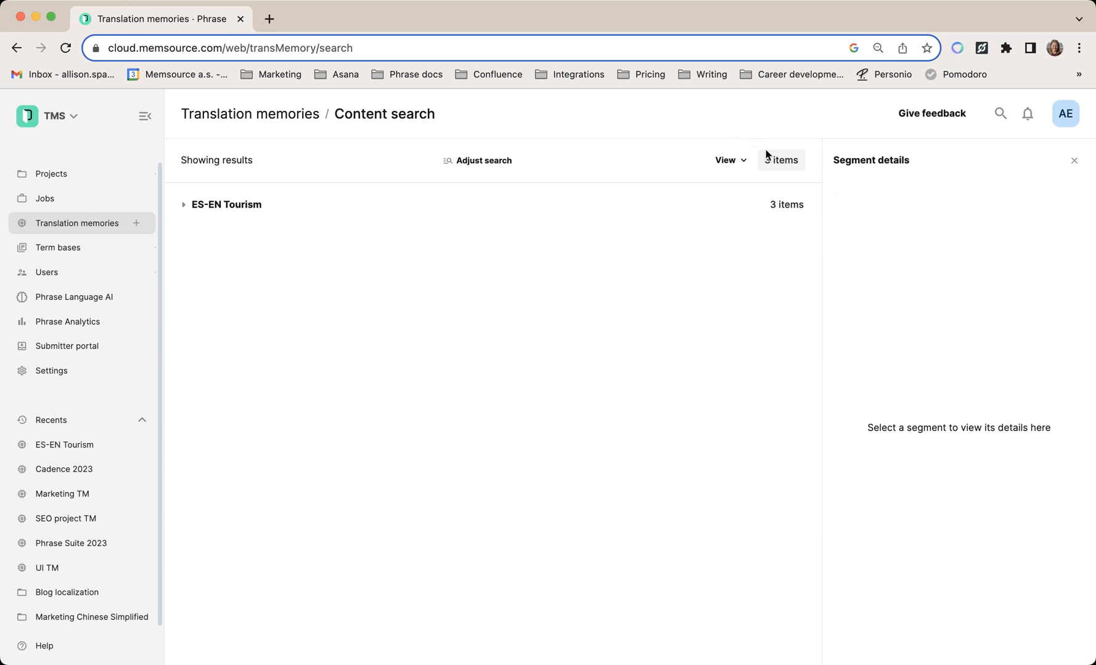
click(183, 204)
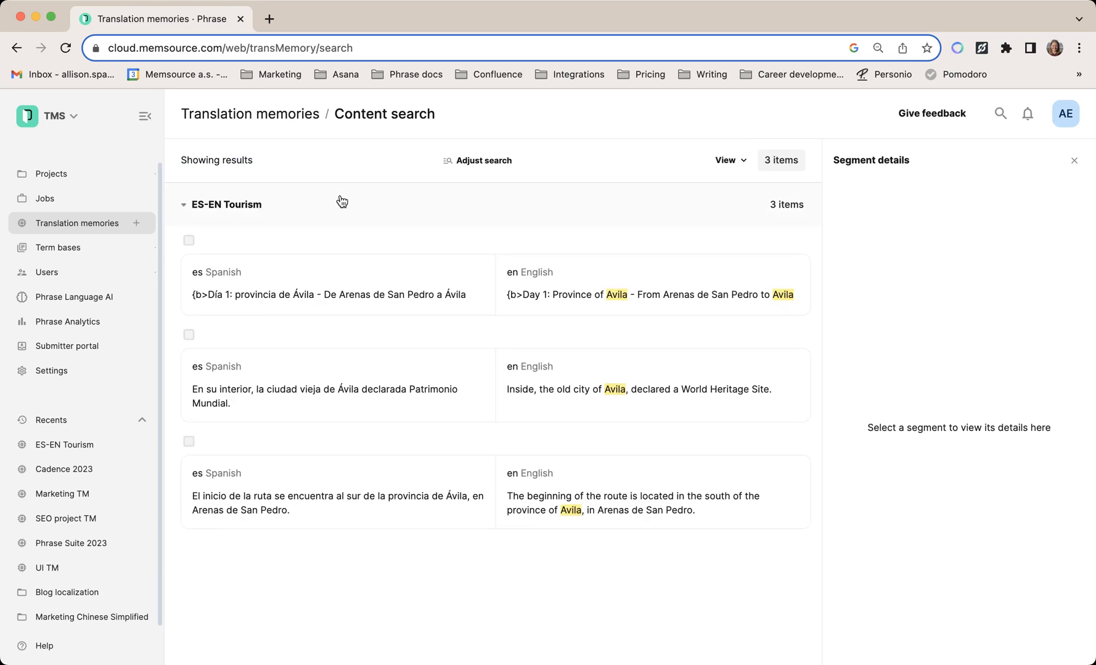
mouse_move(358, 295)
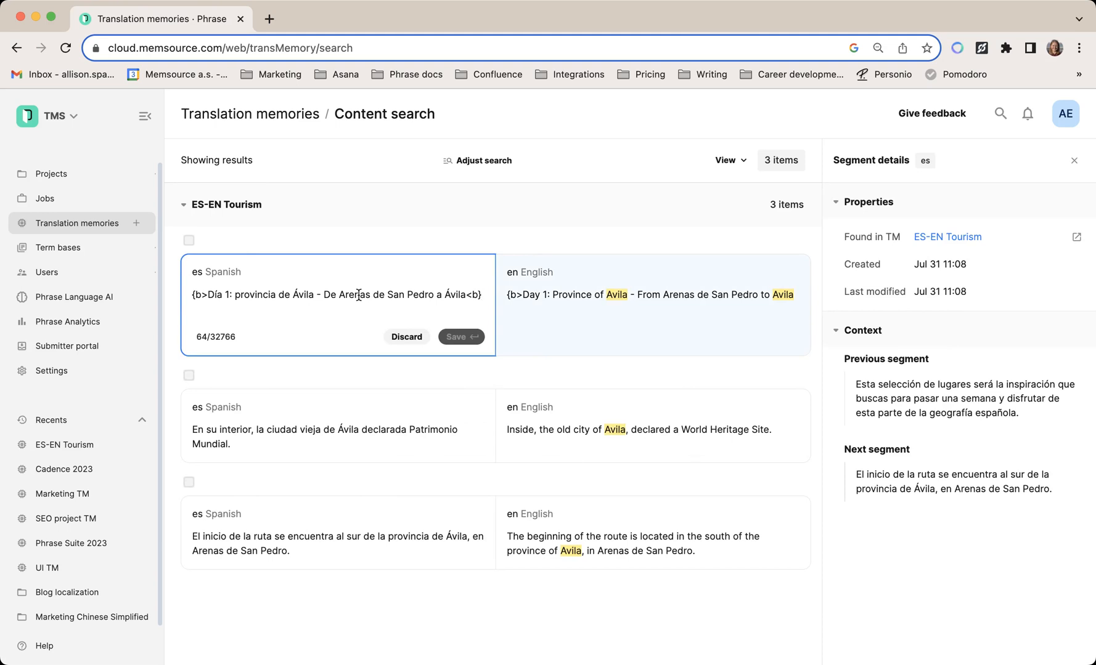
Change 'Avila' to 'Ávila' in the first English target and save it
click(651, 294)
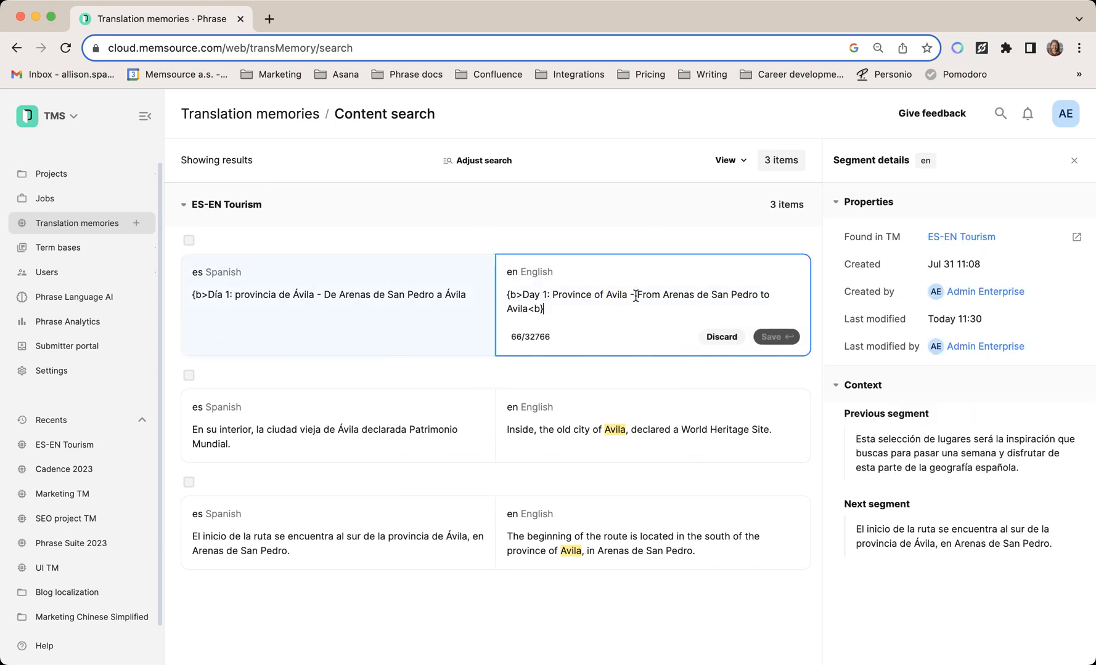
key(Backspace)
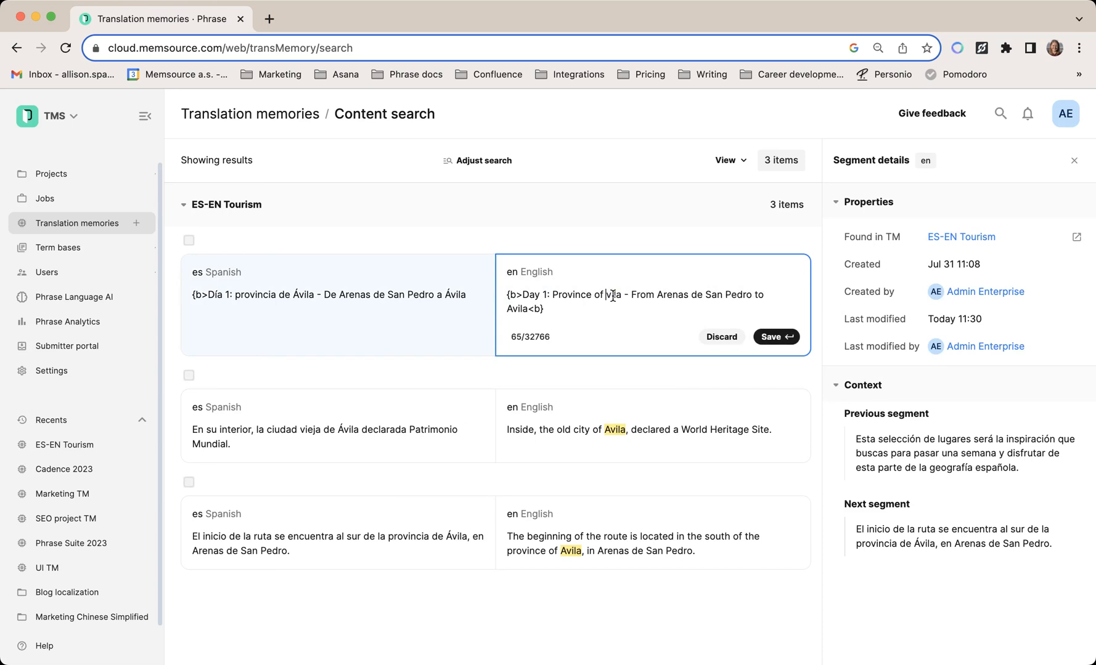
text(Á)
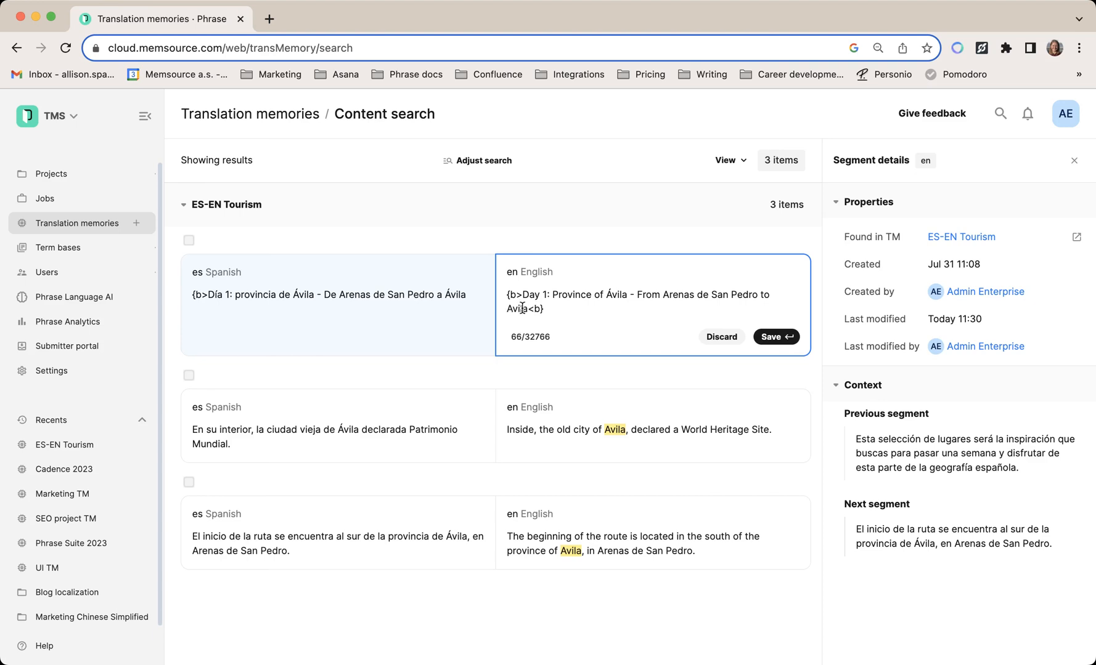
mouse_move(776, 337)
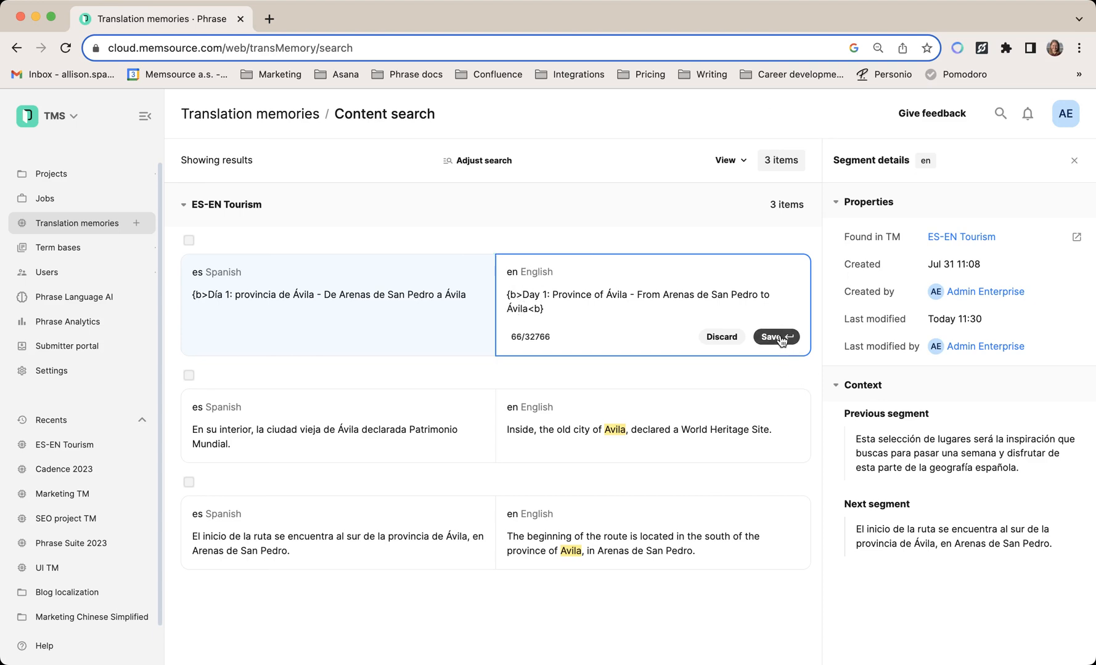
click(771, 337)
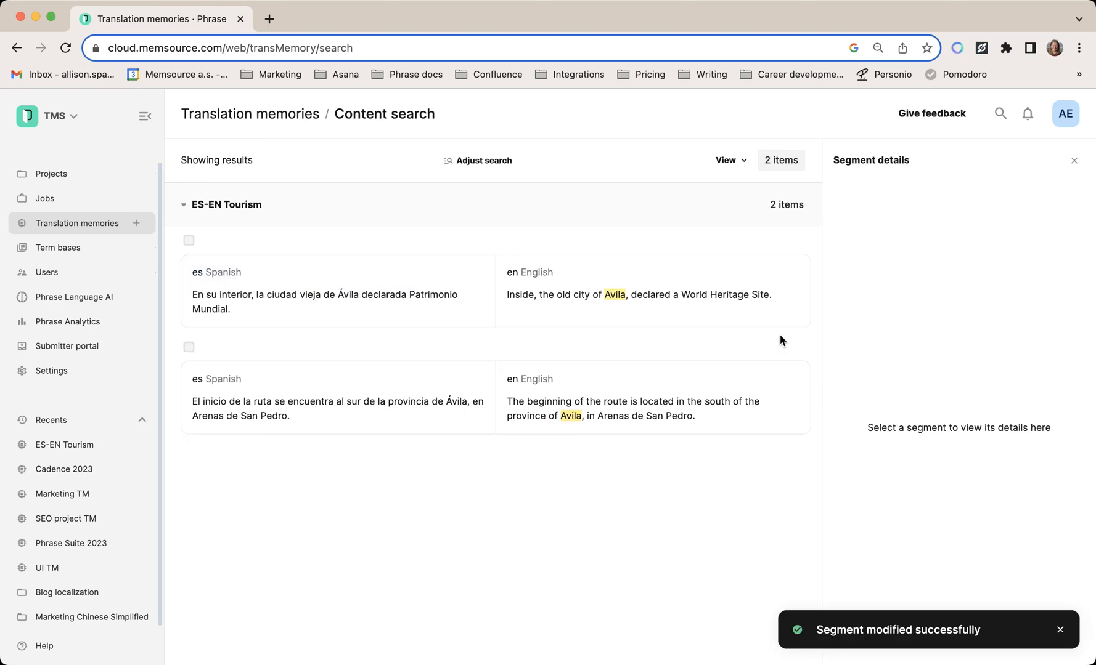
mouse_move(460, 250)
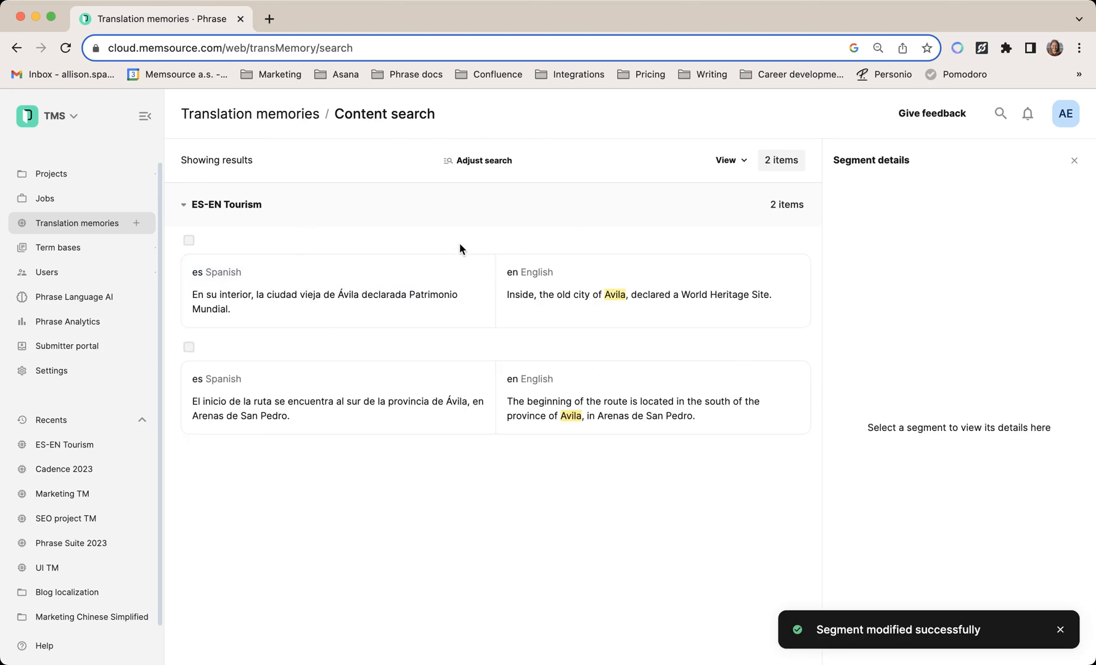
mouse_move(560, 258)
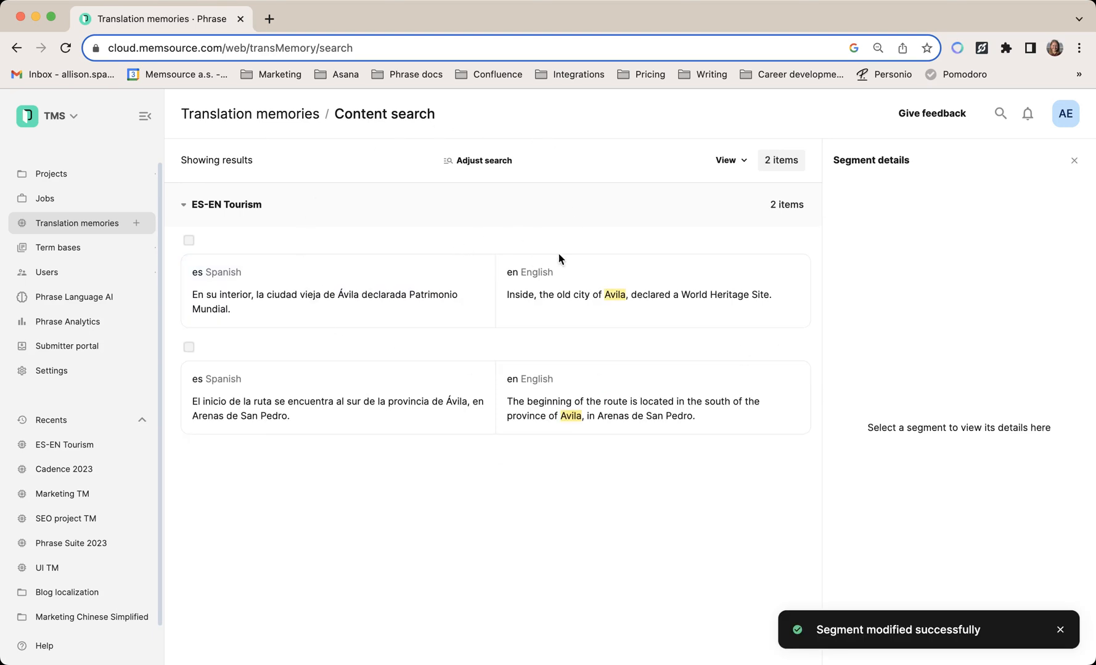
View details of the old city result's English target and Spanish source
click(636, 294)
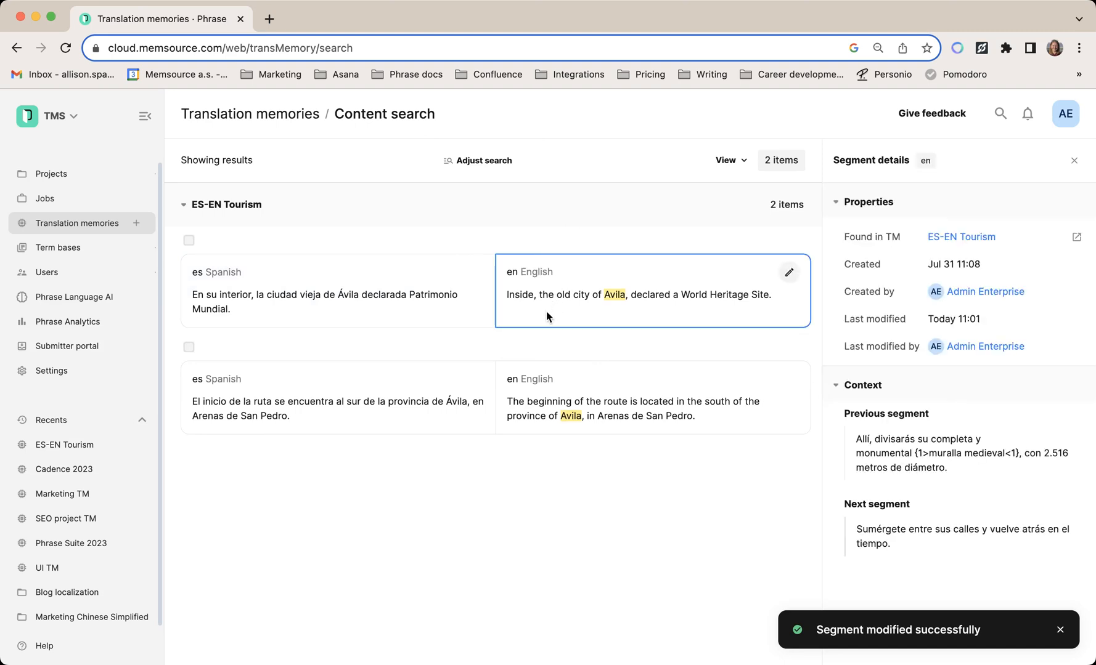
mouse_move(997, 411)
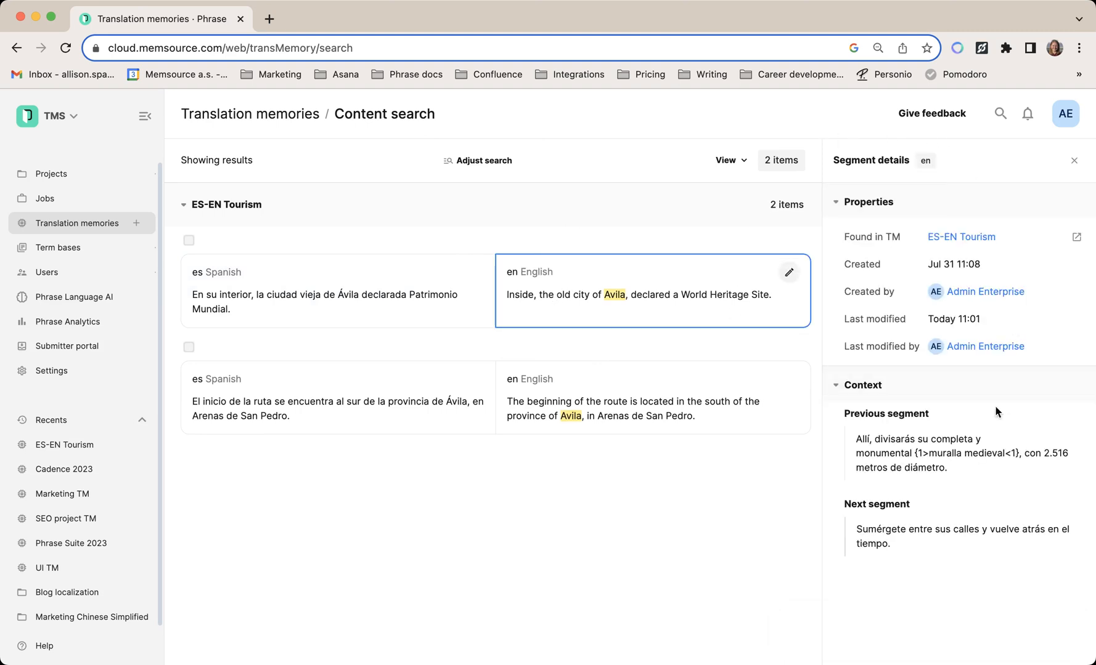
mouse_move(834, 184)
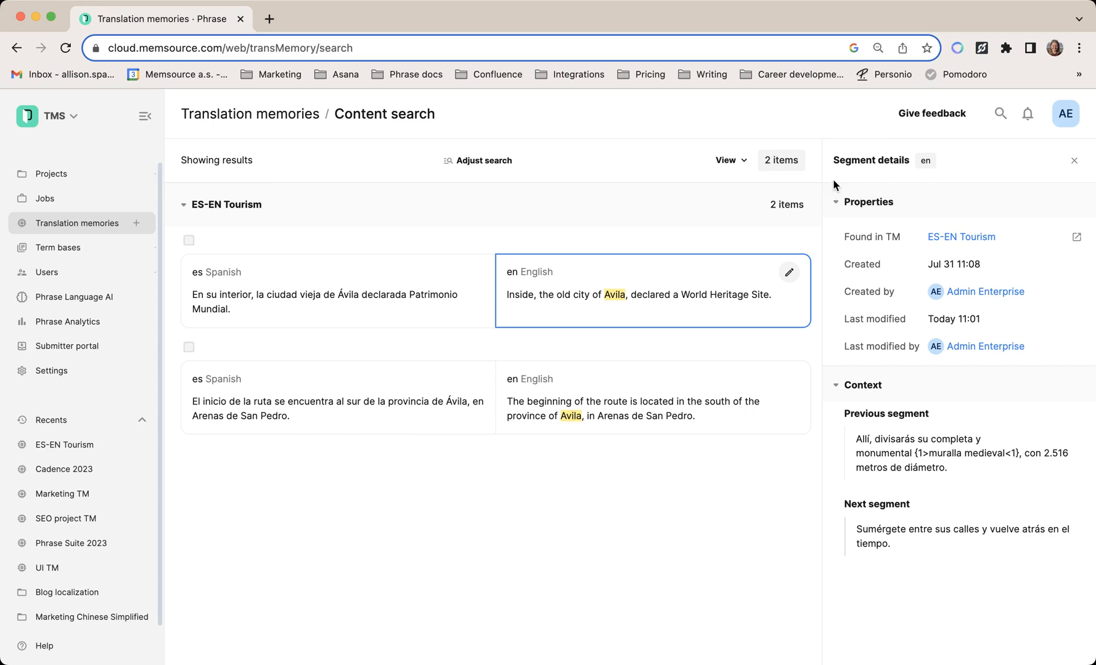
mouse_move(961, 241)
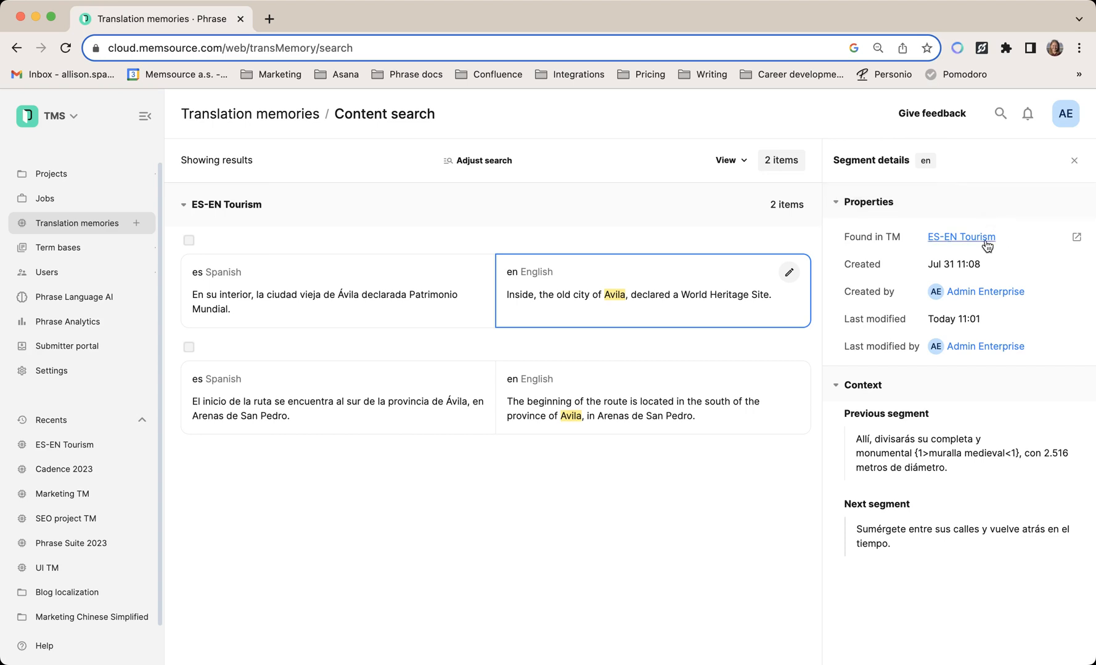
mouse_move(985, 292)
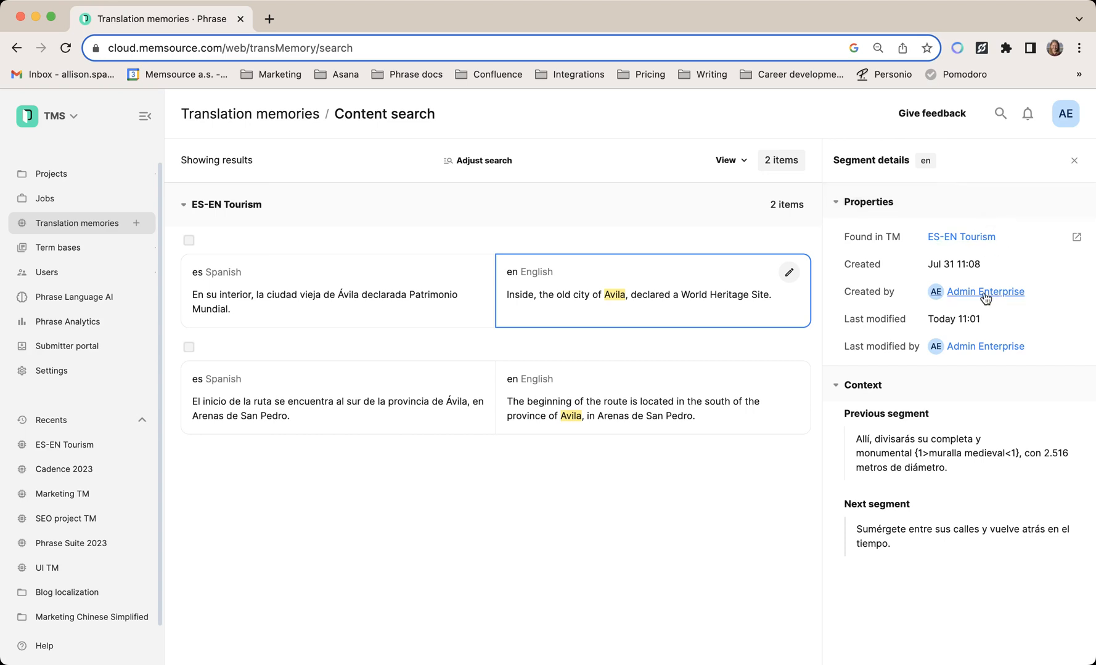
mouse_move(964, 319)
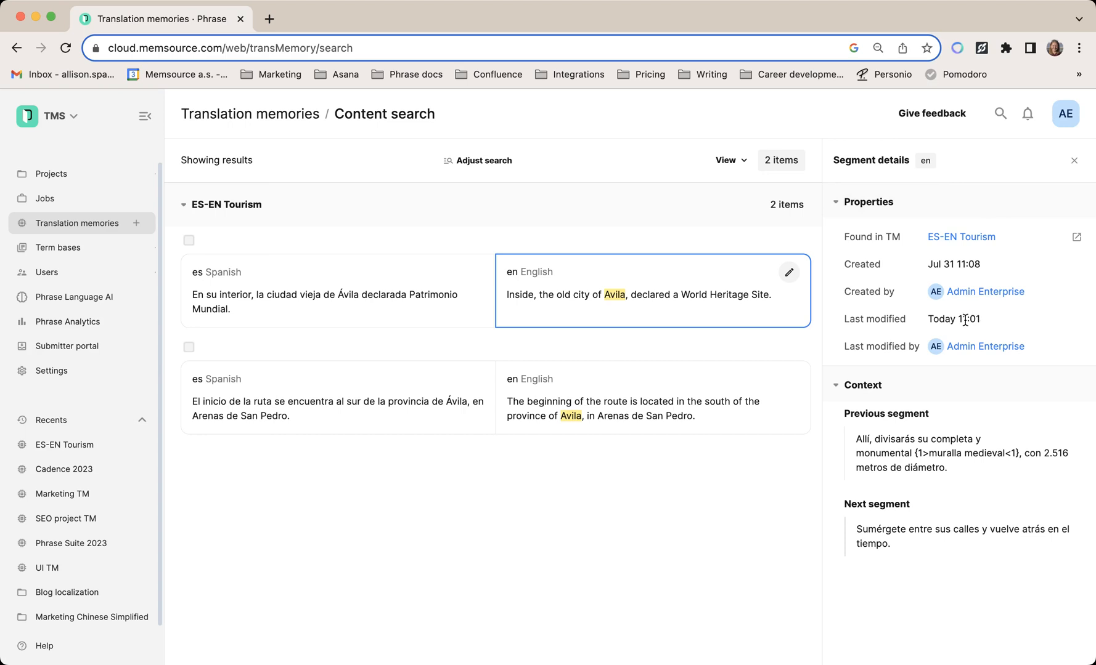
mouse_move(896, 544)
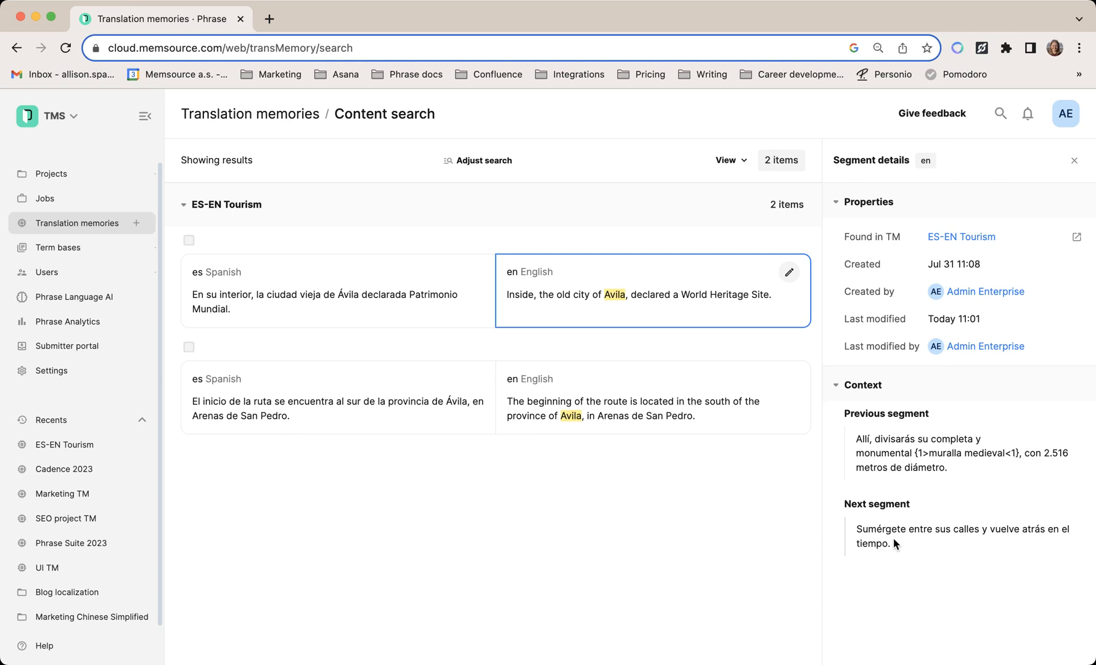
mouse_move(805, 565)
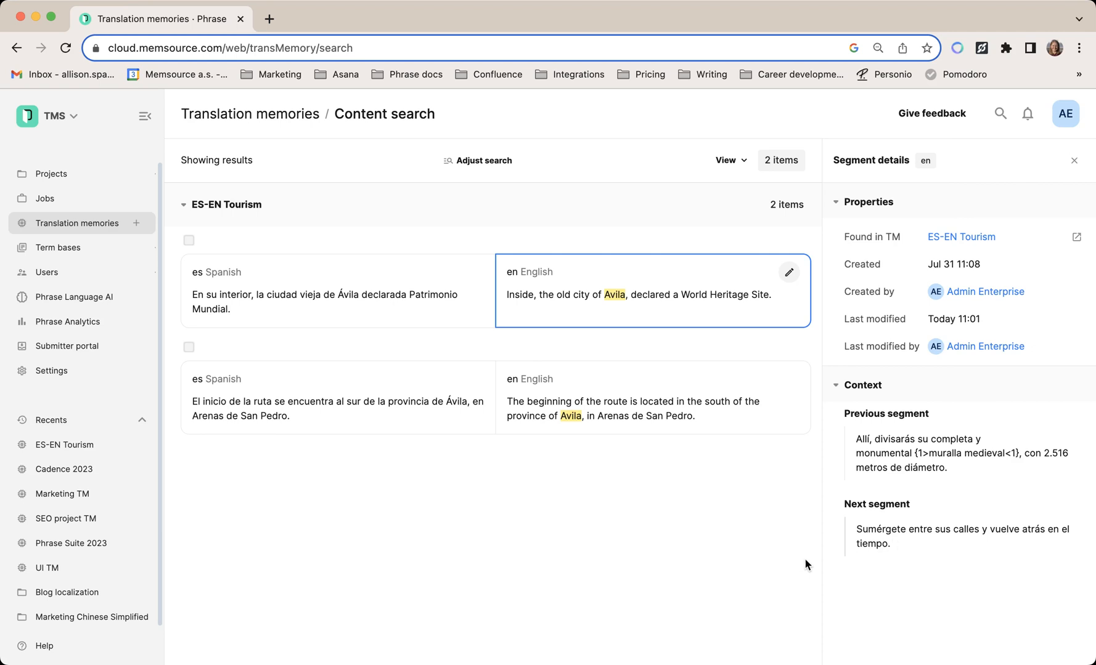
click(335, 301)
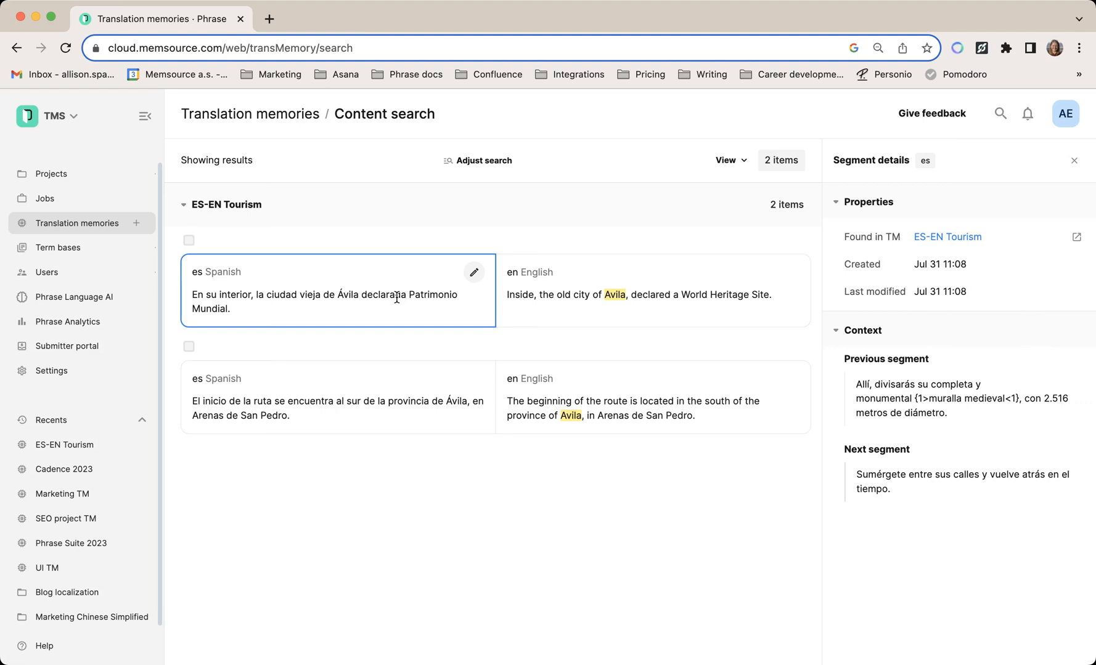
mouse_move(432, 295)
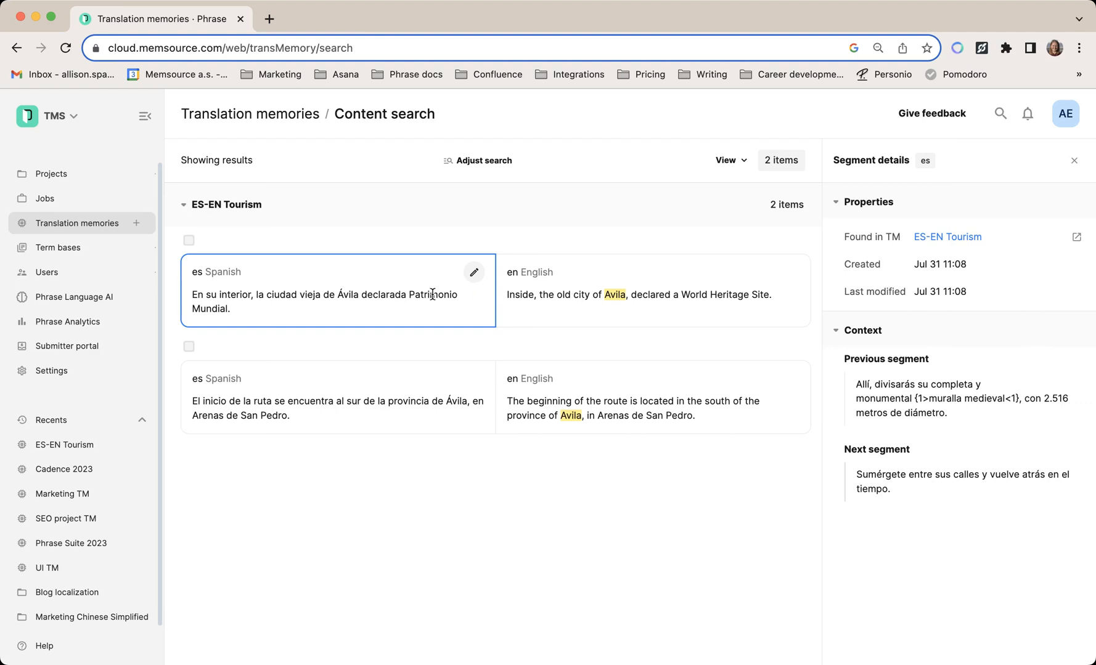
mouse_move(753, 430)
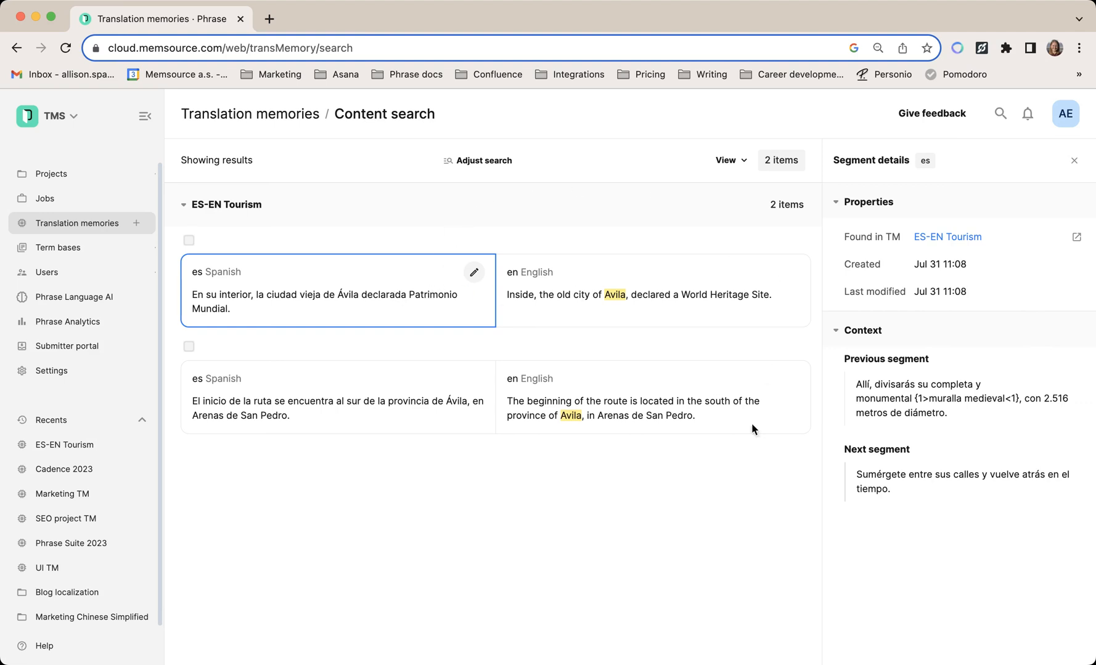
mouse_move(417, 343)
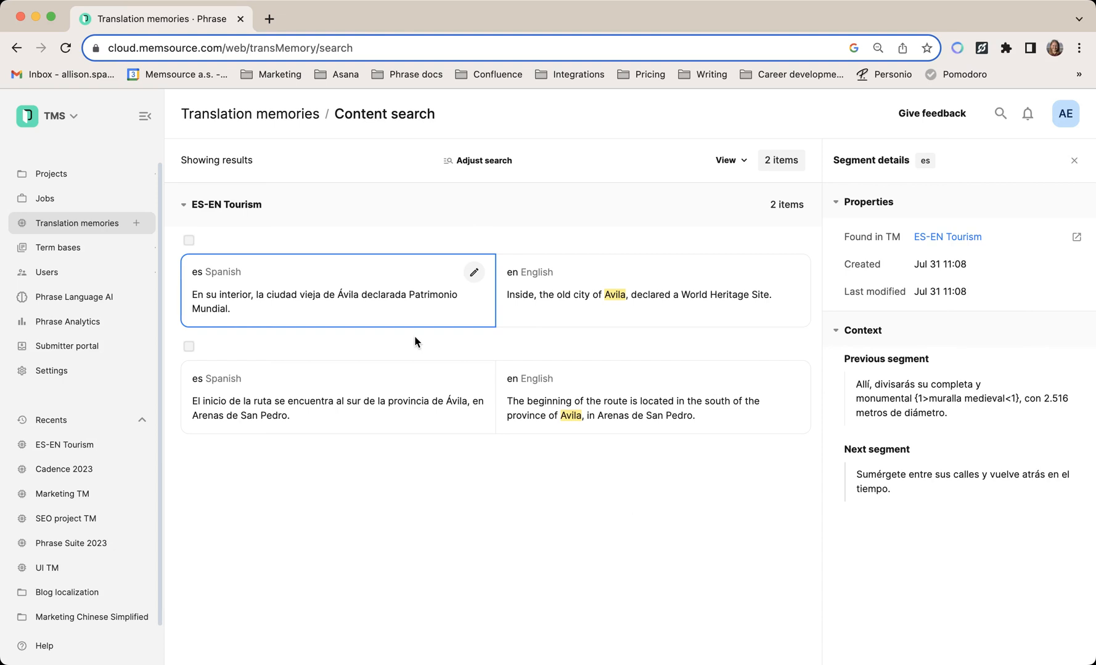
Reopen the Adjust search options for the English-target 'Avila' search
click(482, 160)
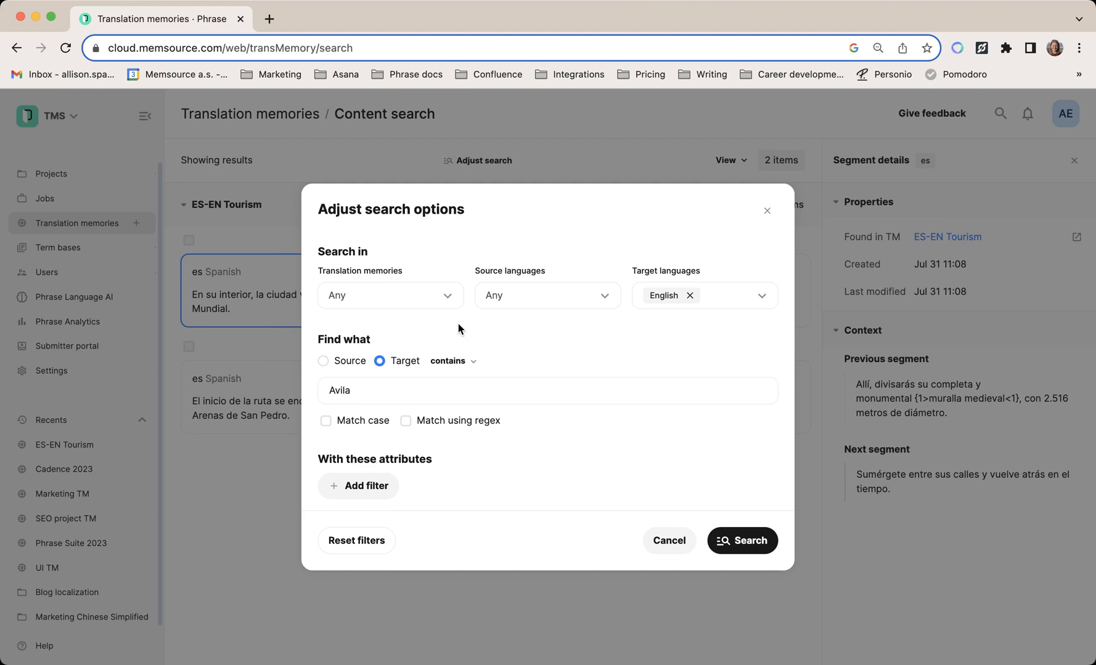
mouse_move(790, 307)
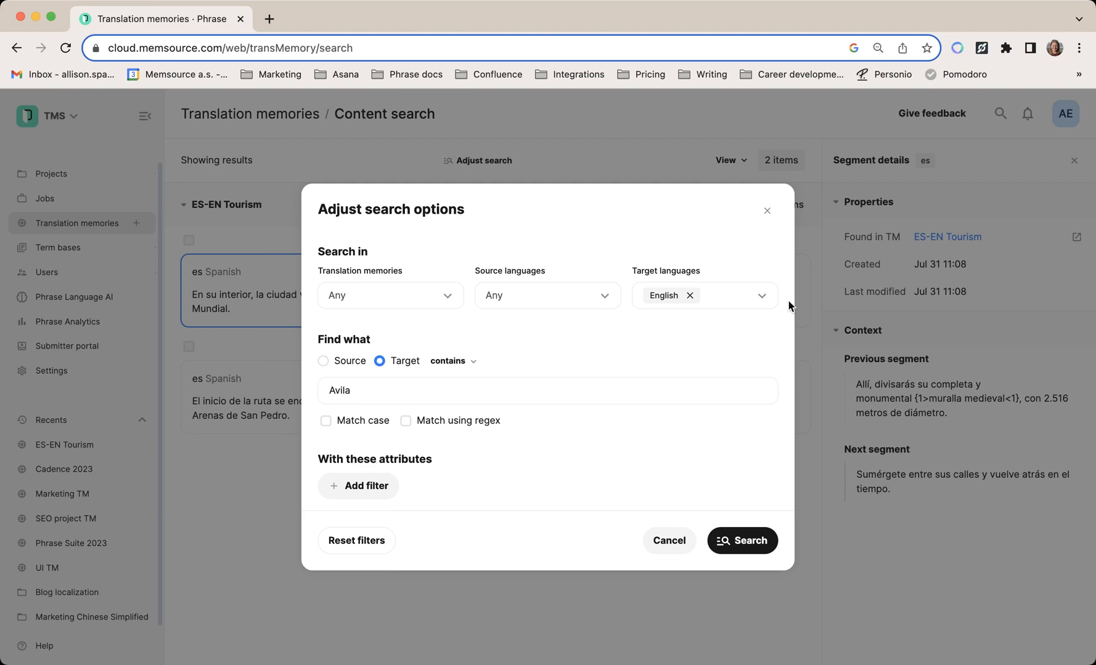